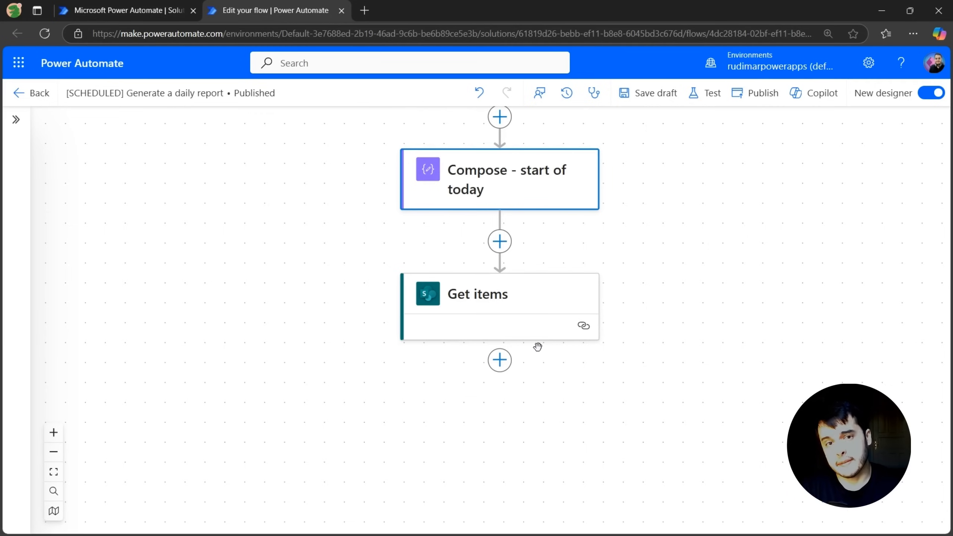
# Step: Add a Select data operation as the new step after Get items
pyautogui.click(499, 360)
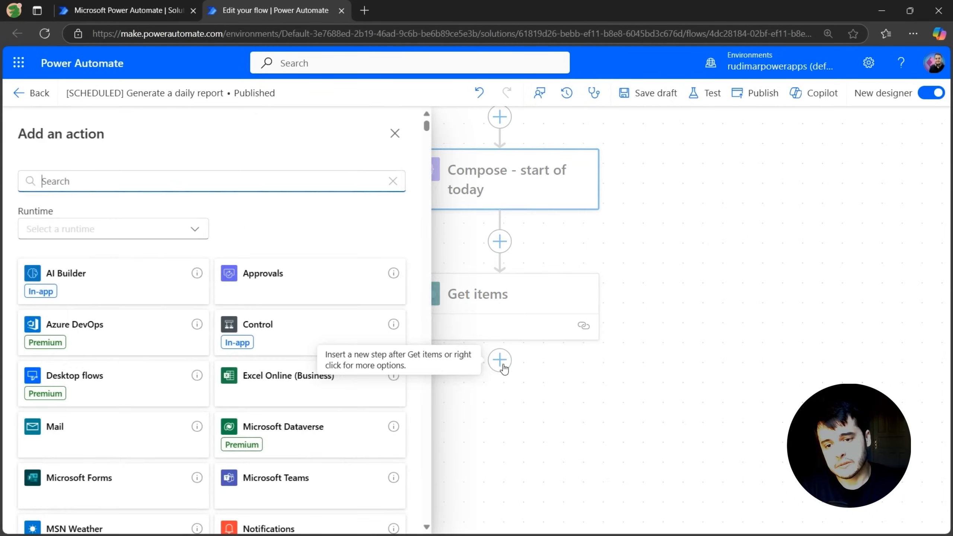
pyautogui.write('select')
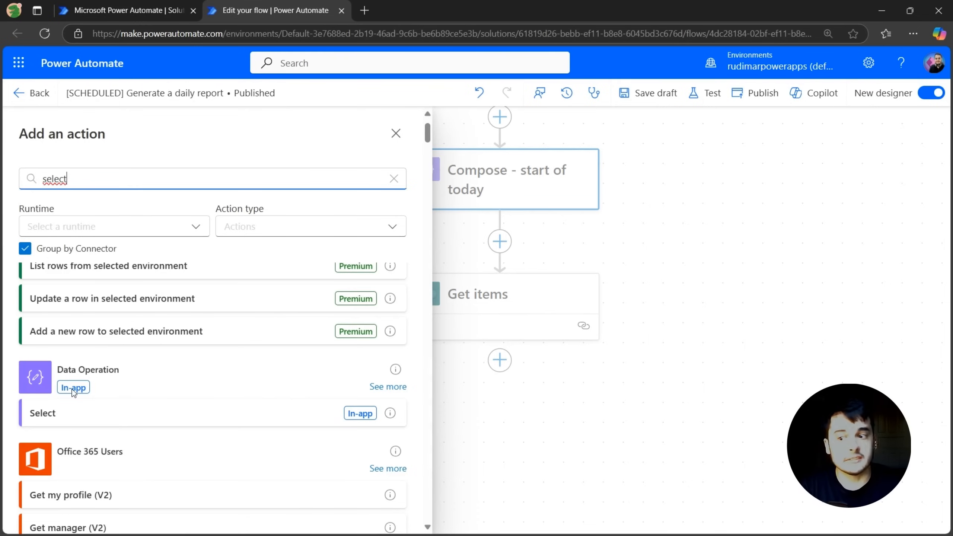
pyautogui.click(42, 412)
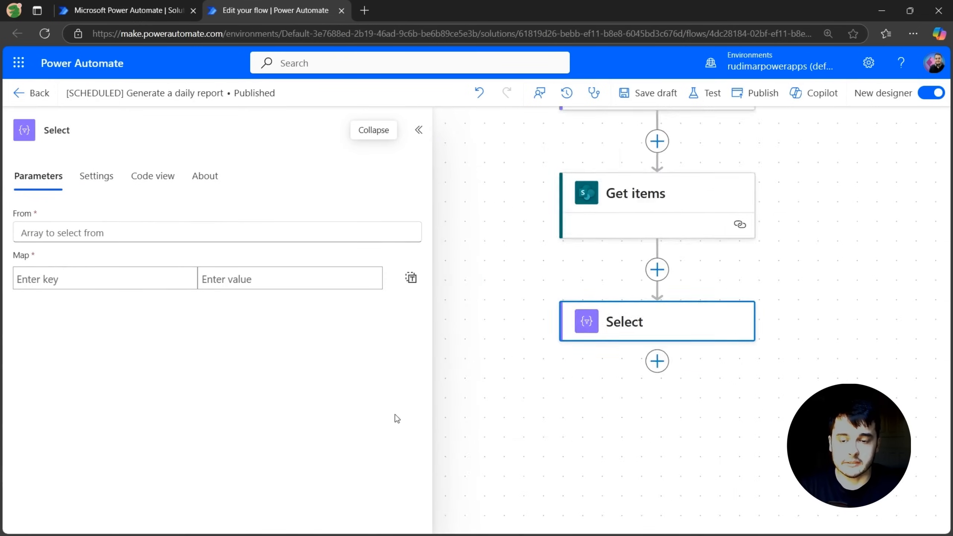
# Step: Set the Select step's From field to the Get items body/value dynamic content
pyautogui.click(213, 233)
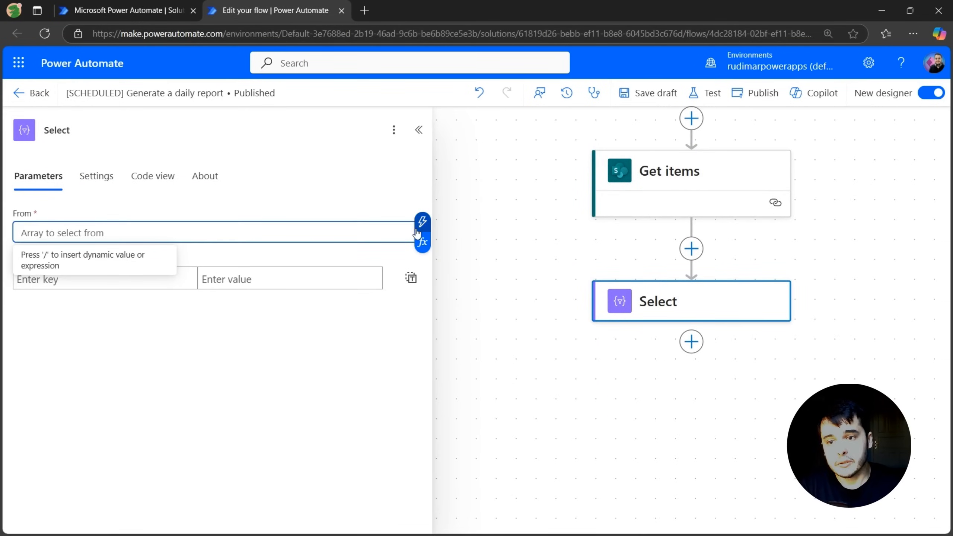
pyautogui.click(422, 220)
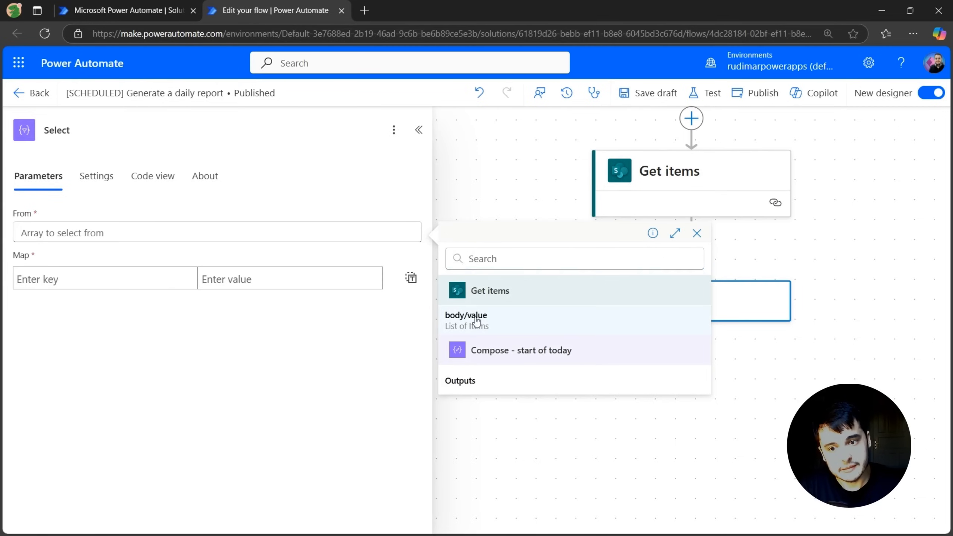
pyautogui.click(465, 314)
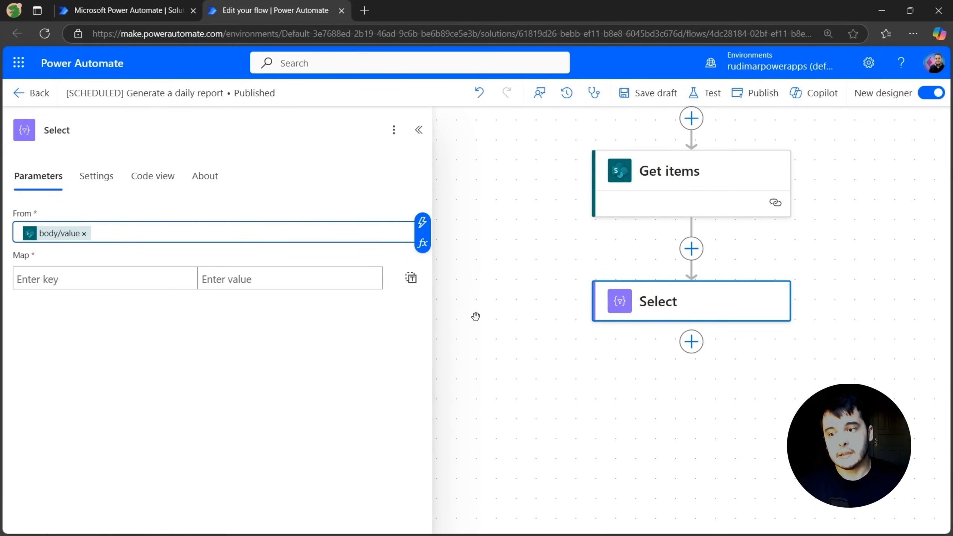
pyautogui.click(101, 278)
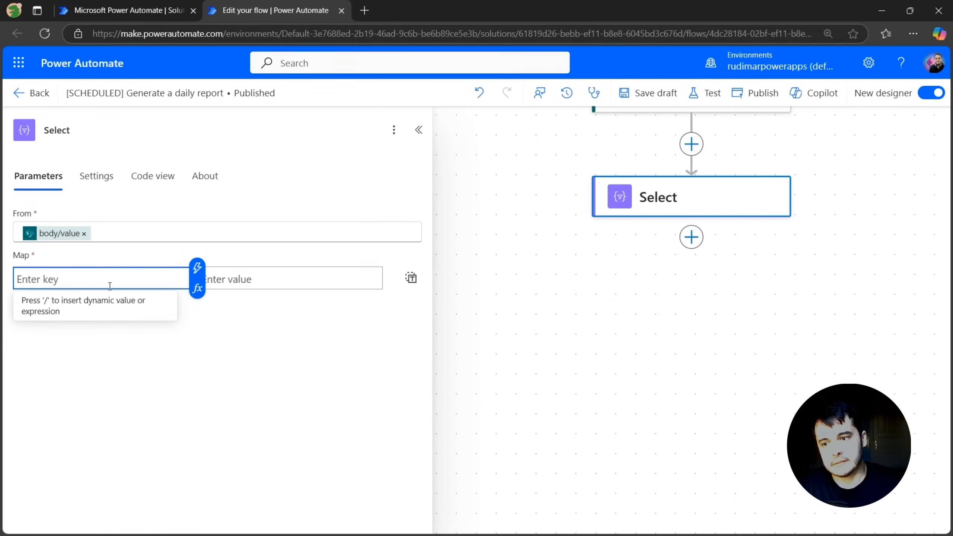
# Step: Map the key Created by to the Get items Created By DisplayName field
pyautogui.click(286, 279)
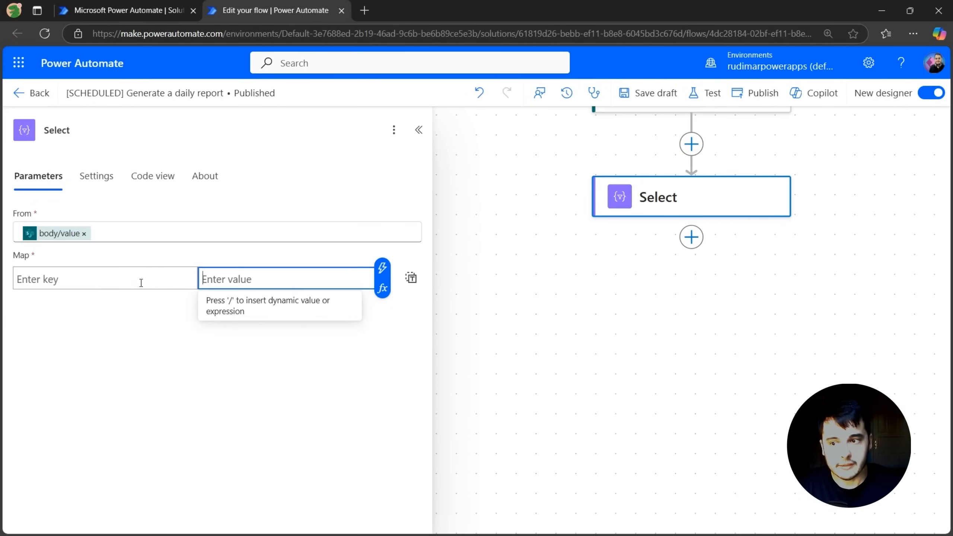
pyautogui.click(104, 279)
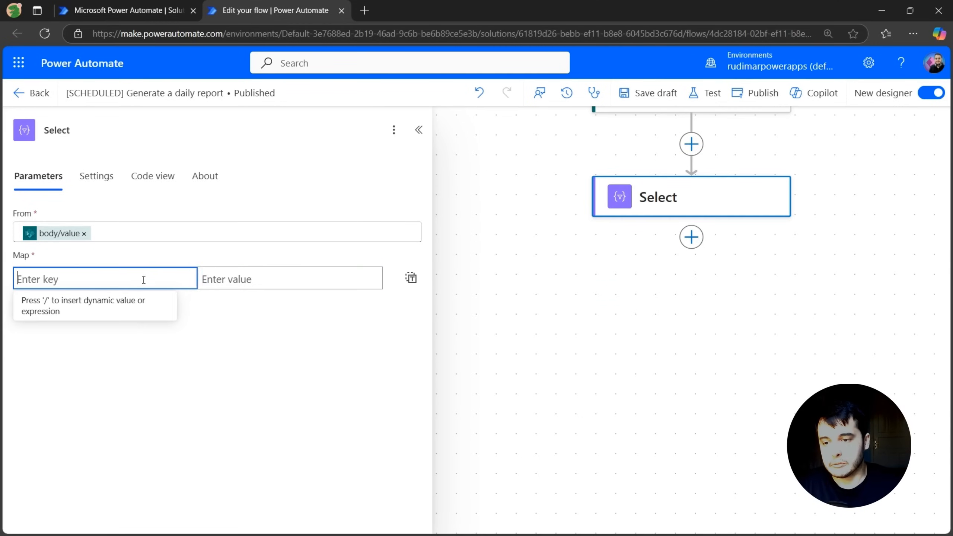
pyautogui.write('Created by')
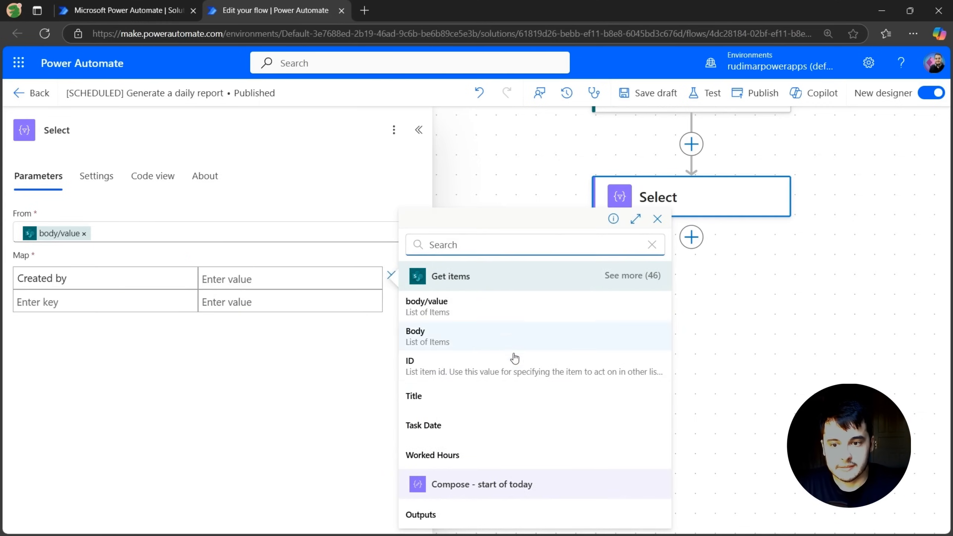
pyautogui.click(631, 275)
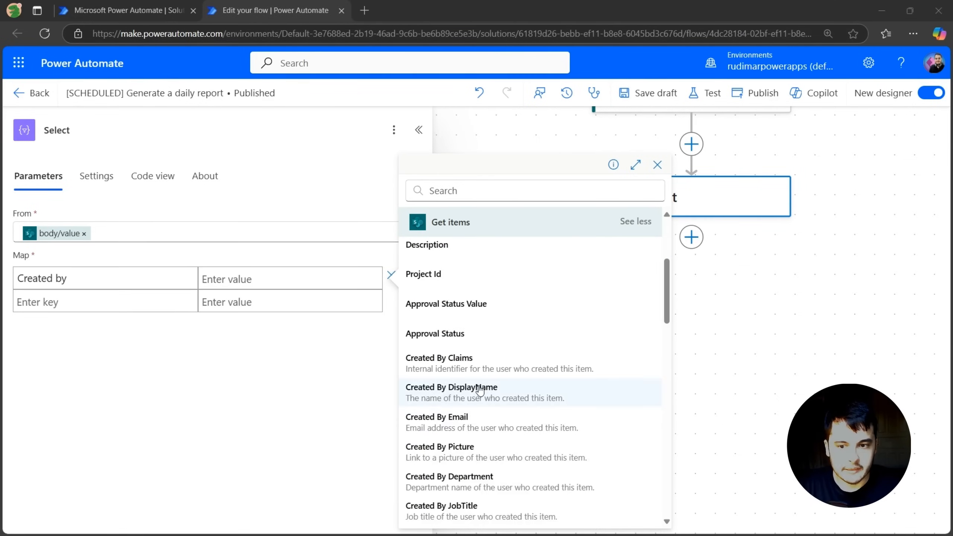
pyautogui.click(451, 392)
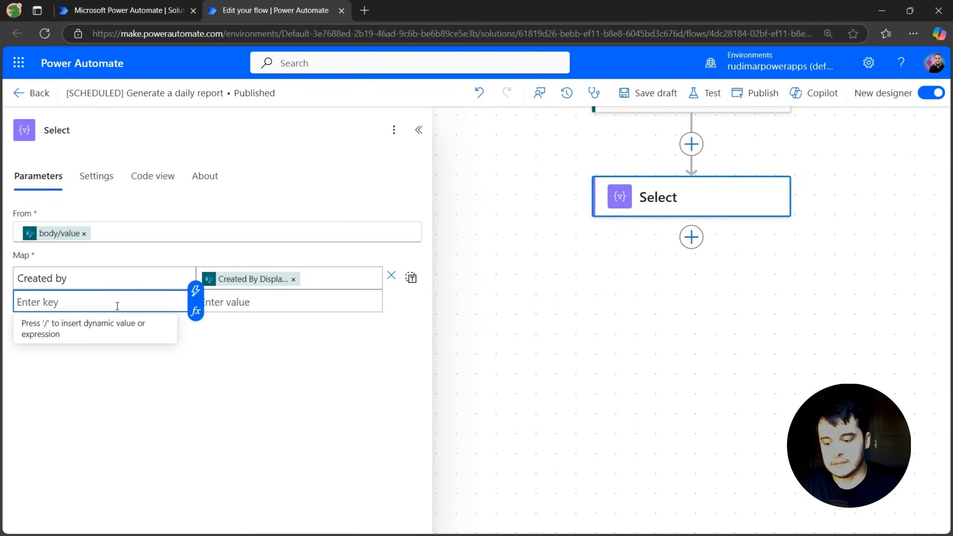
# Step: Map Task Date and Worked Hours keys to the matching Get items fields
pyautogui.write('Task Date')
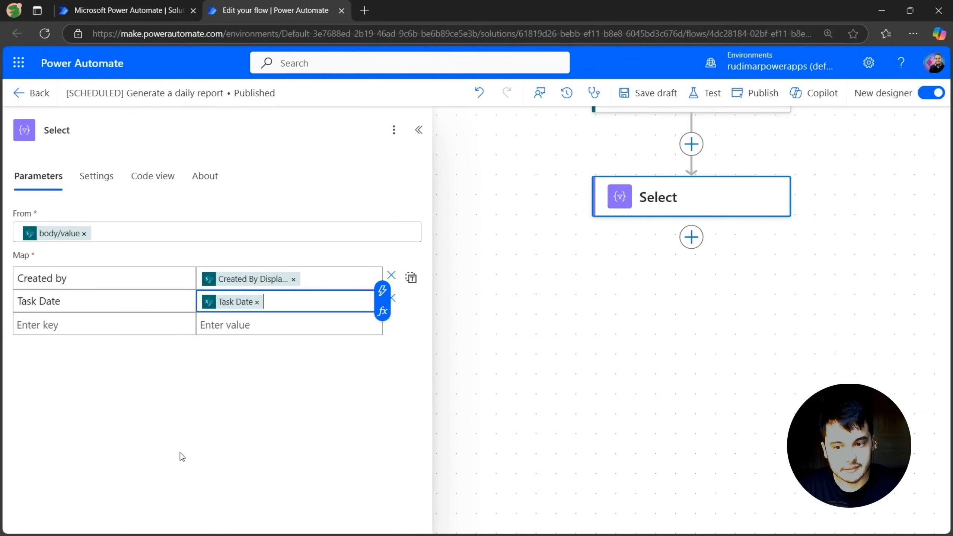
pyautogui.write('H')
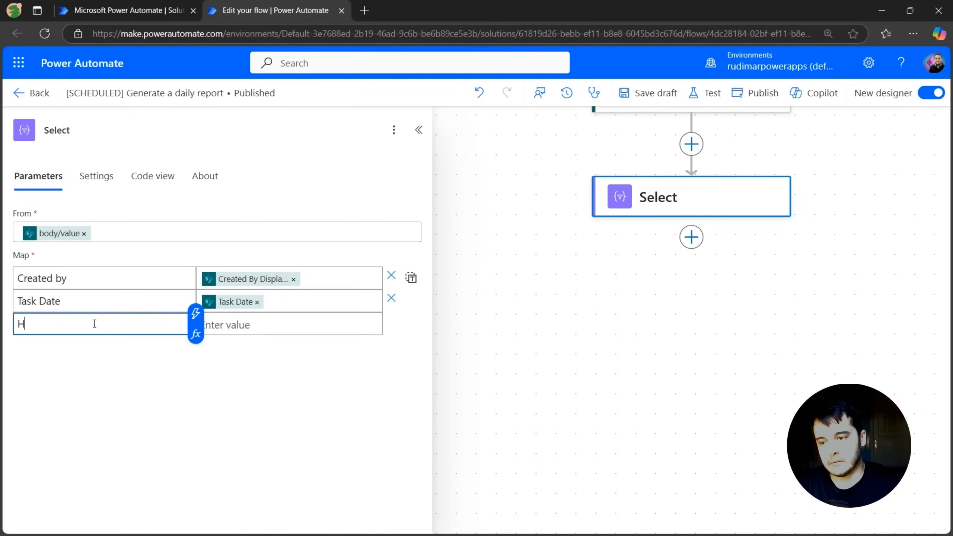
pyautogui.write('Worked Hours')
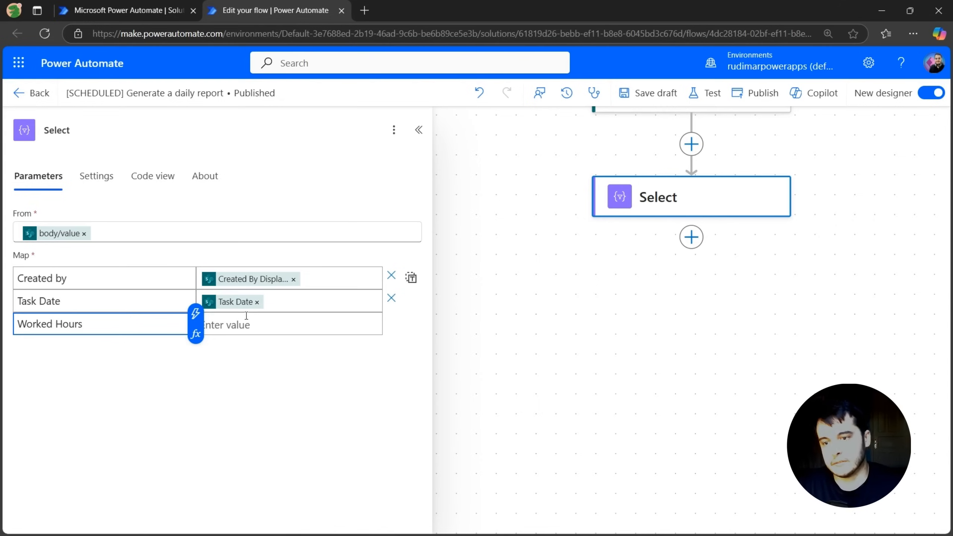
pyautogui.click(286, 324)
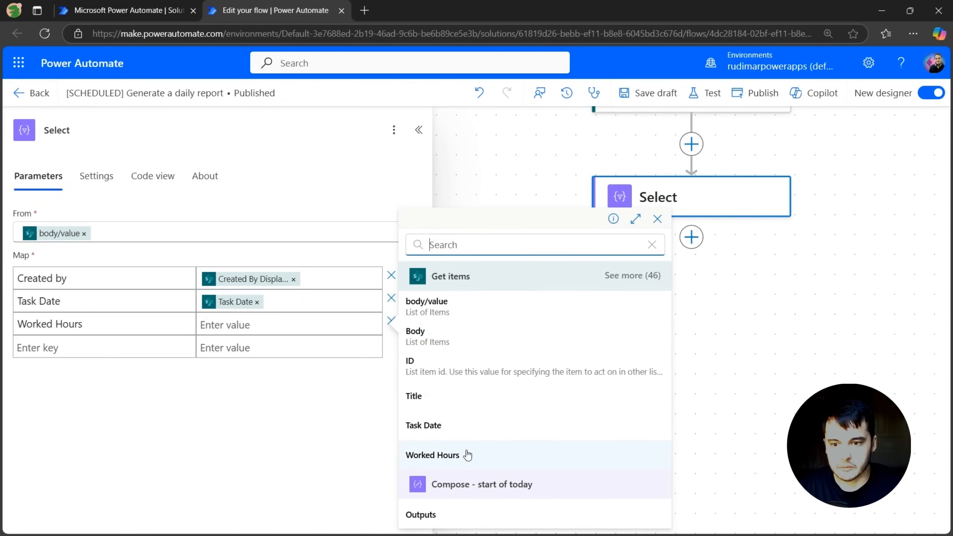
pyautogui.click(432, 455)
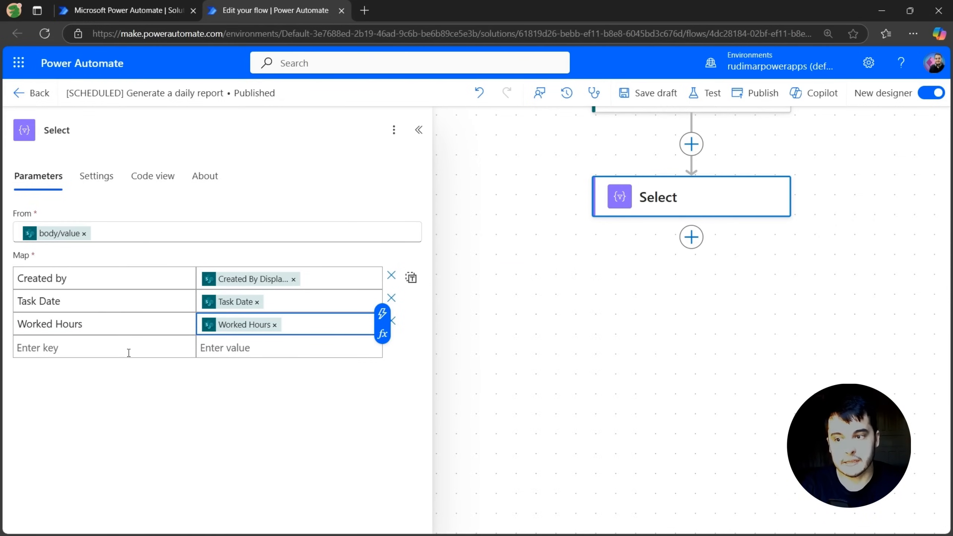
pyautogui.click(91, 347)
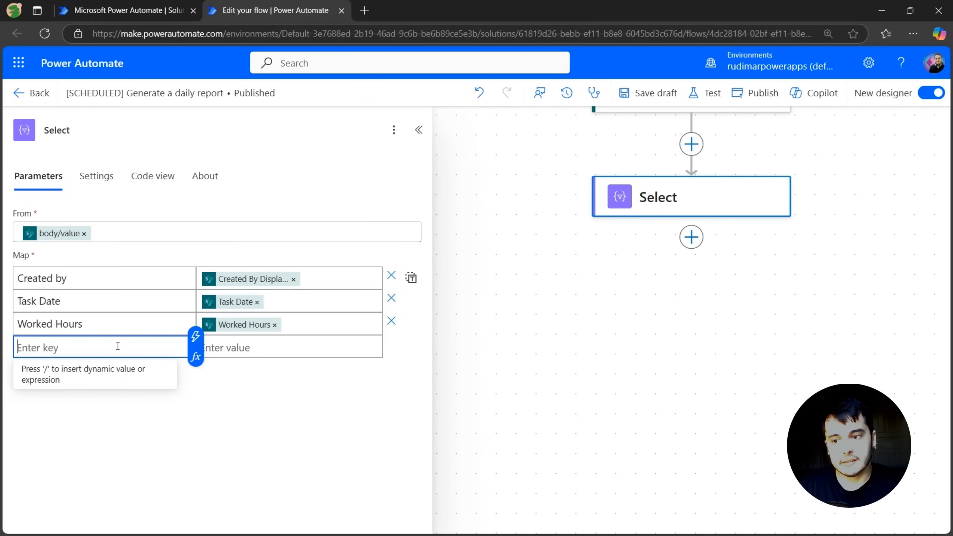
# Step: Map the Status key to the Get items Approval Status Value field
pyautogui.write('Status')
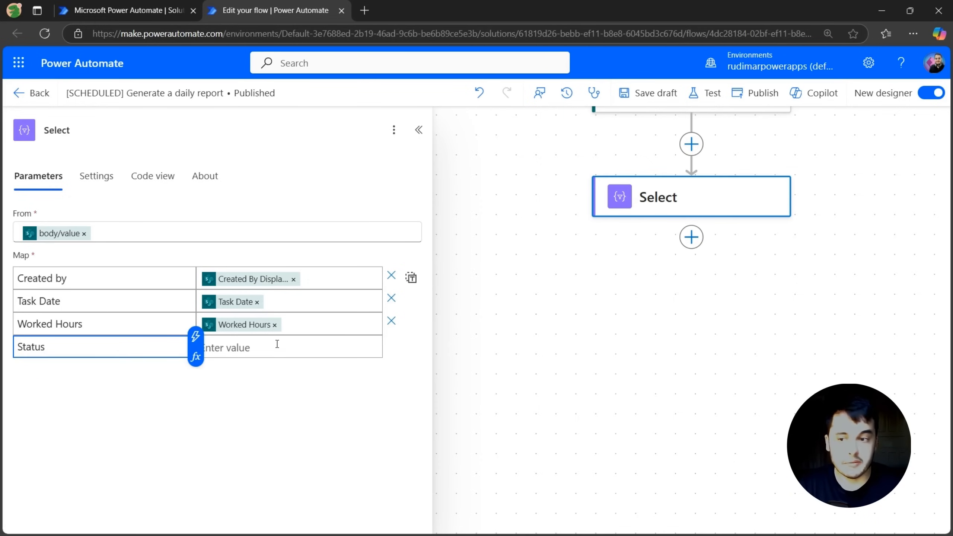
pyautogui.click(288, 347)
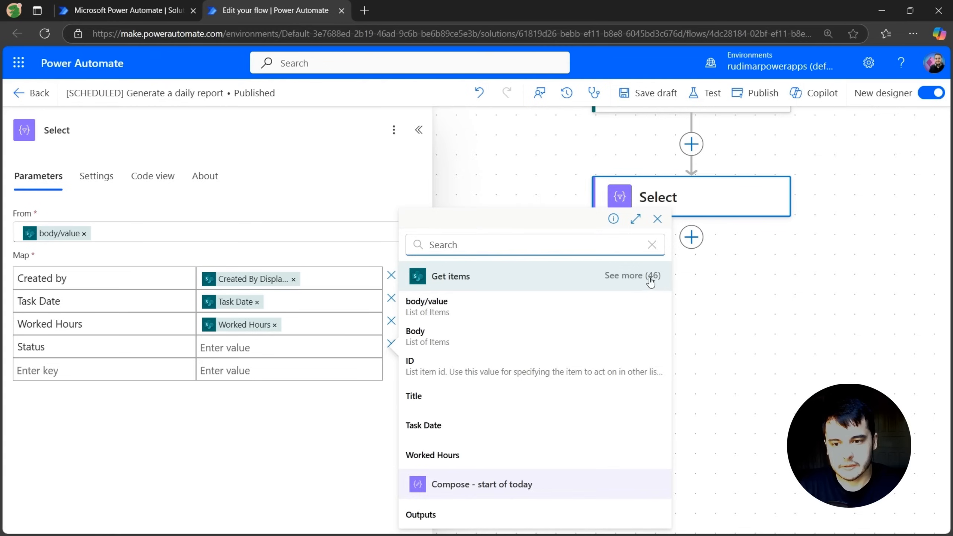
pyautogui.click(631, 276)
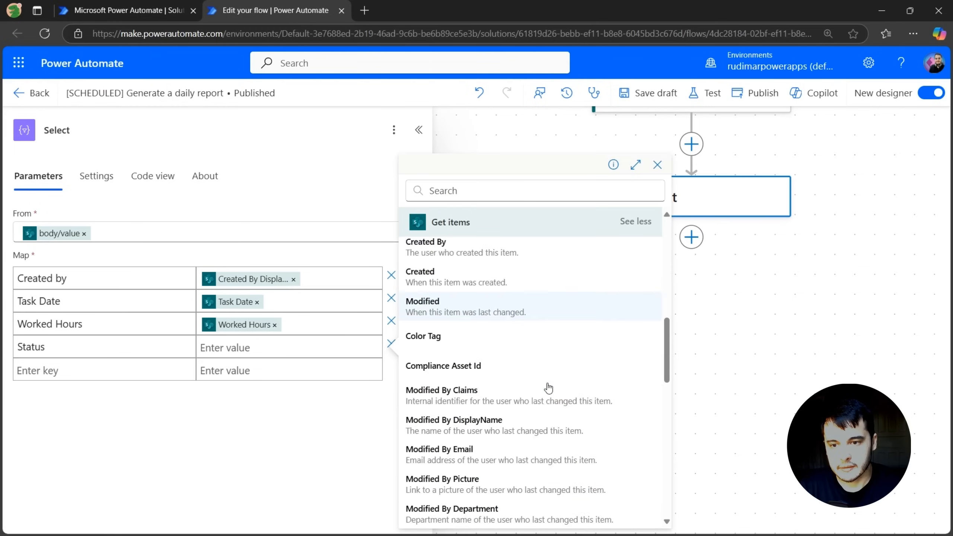
pyautogui.scroll(-3)
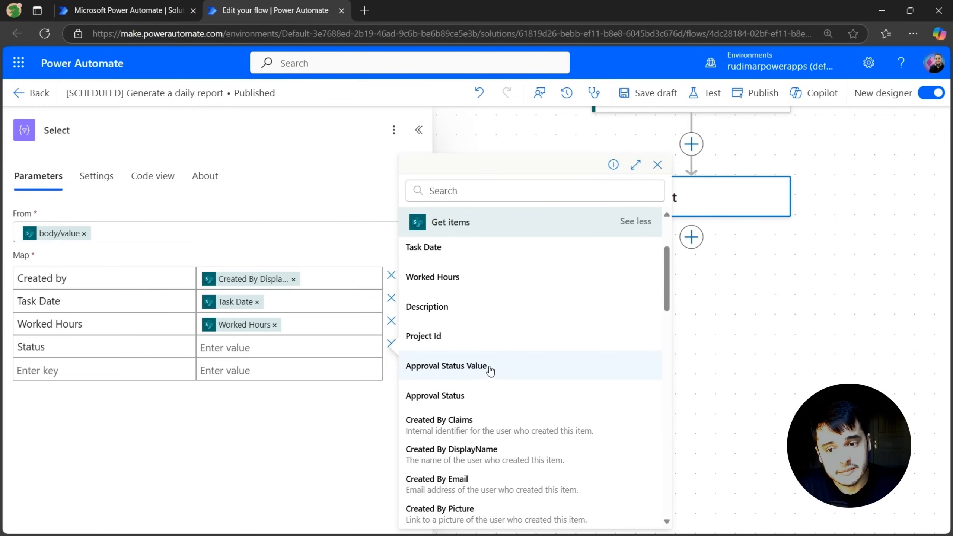
pyautogui.click(446, 365)
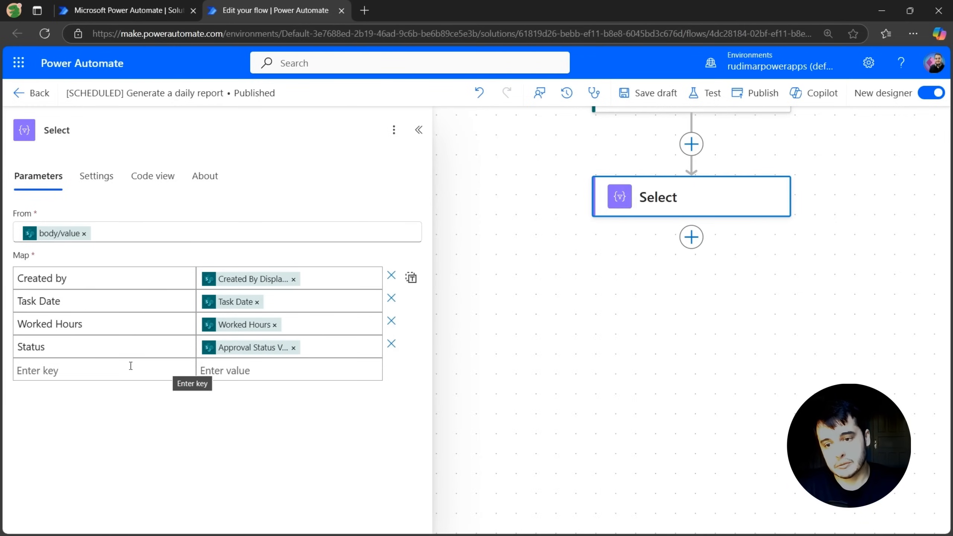
# Step: Add a Description key mapped to the Get items Description field
pyautogui.write('Description')
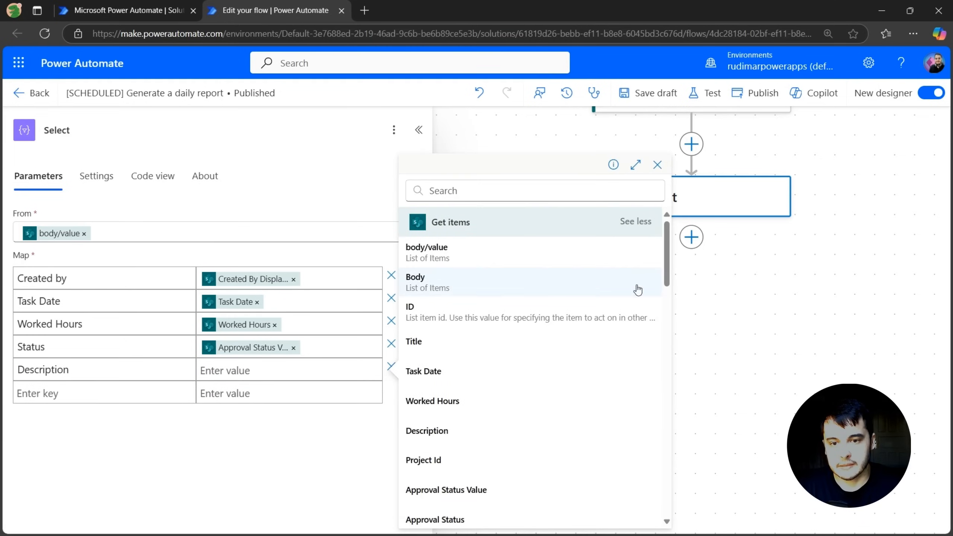
pyautogui.click(426, 431)
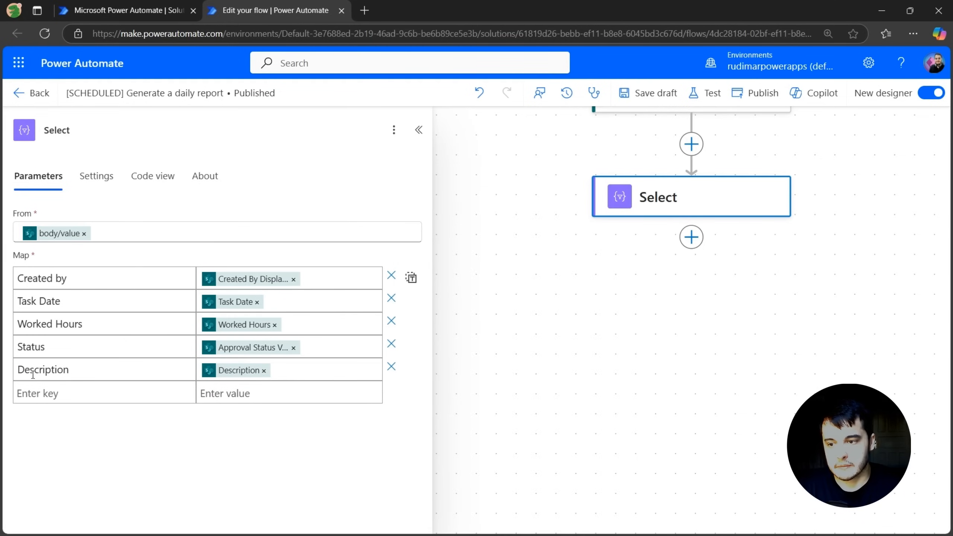
pyautogui.click(91, 278)
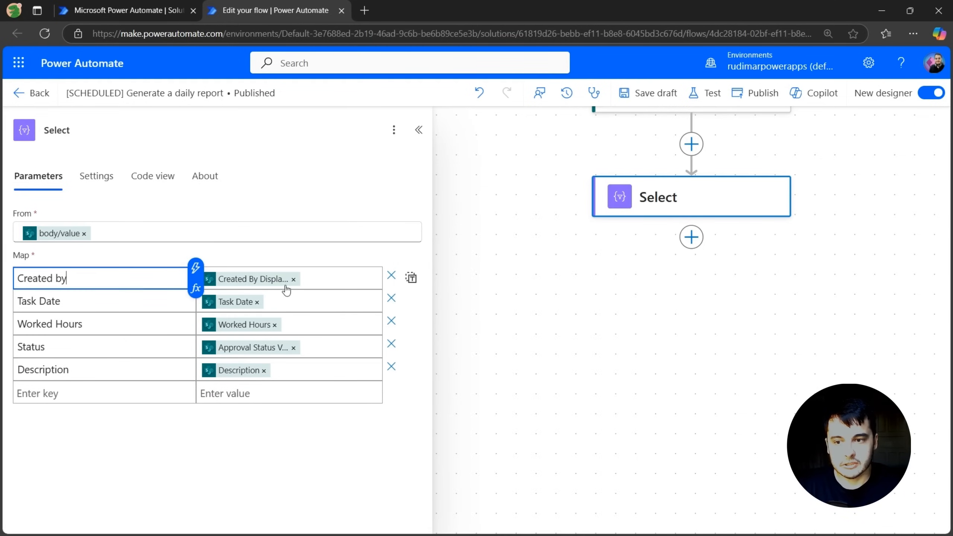
pyautogui.moveTo(412, 279)
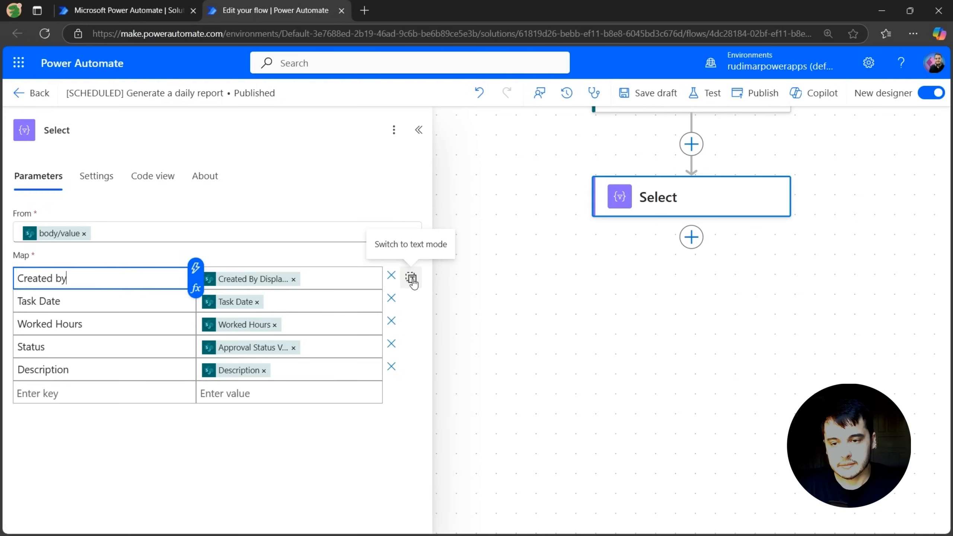
# Step: In text mode, move the Description mapping right after Task Date, then return to key-value rows
pyautogui.click(411, 279)
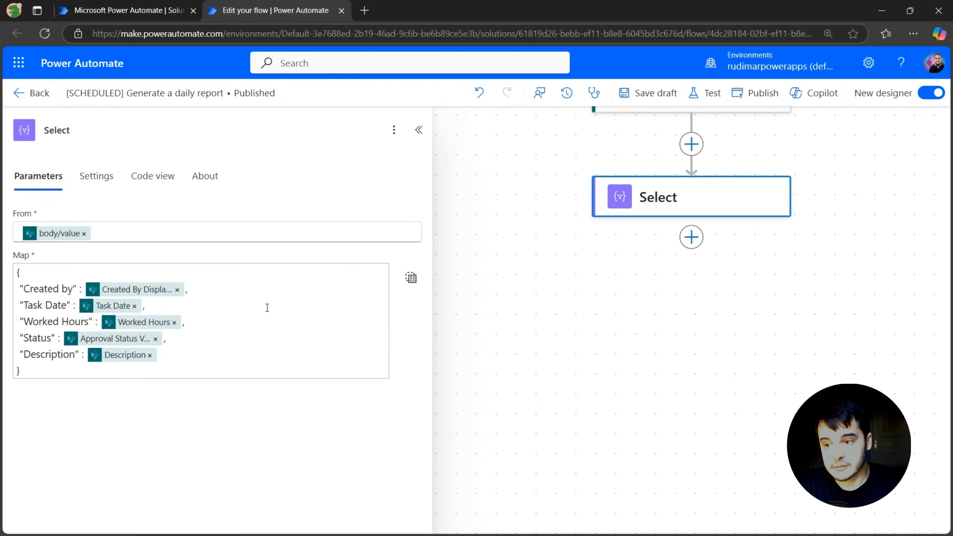
pyautogui.click(33, 350)
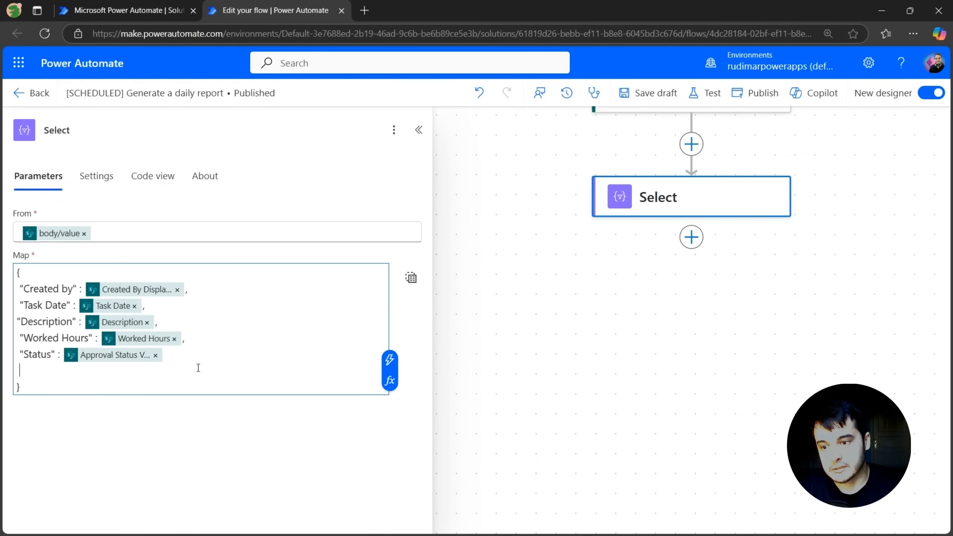
pyautogui.moveTo(411, 277)
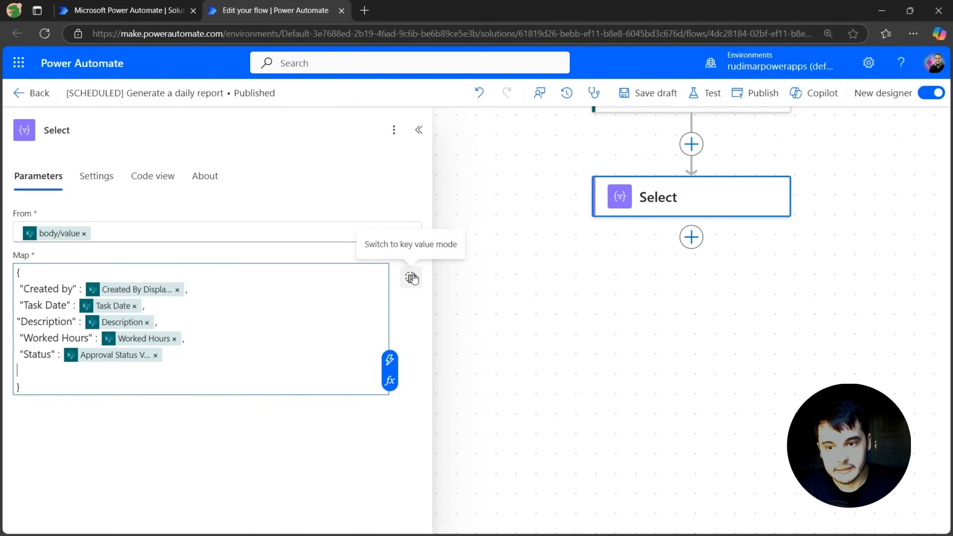
pyautogui.click(411, 277)
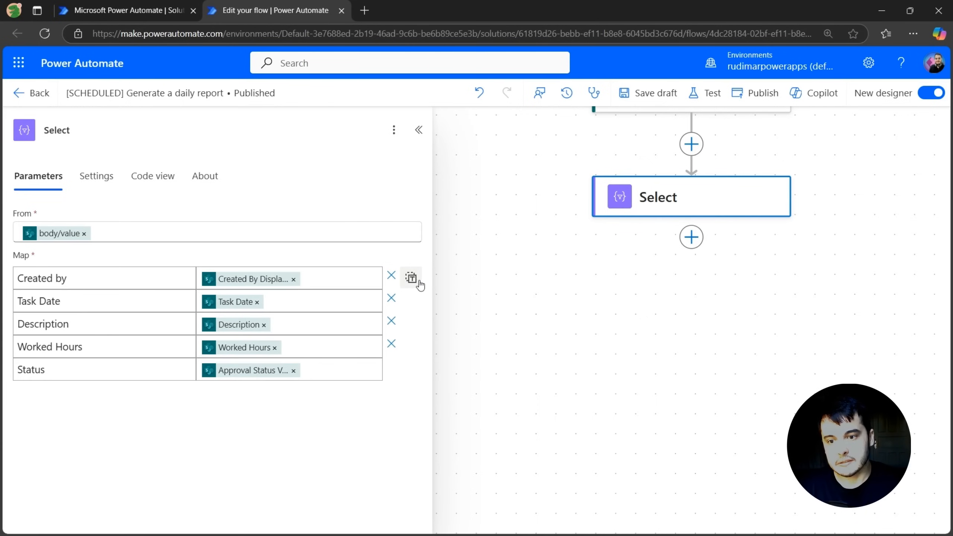
pyautogui.moveTo(654, 334)
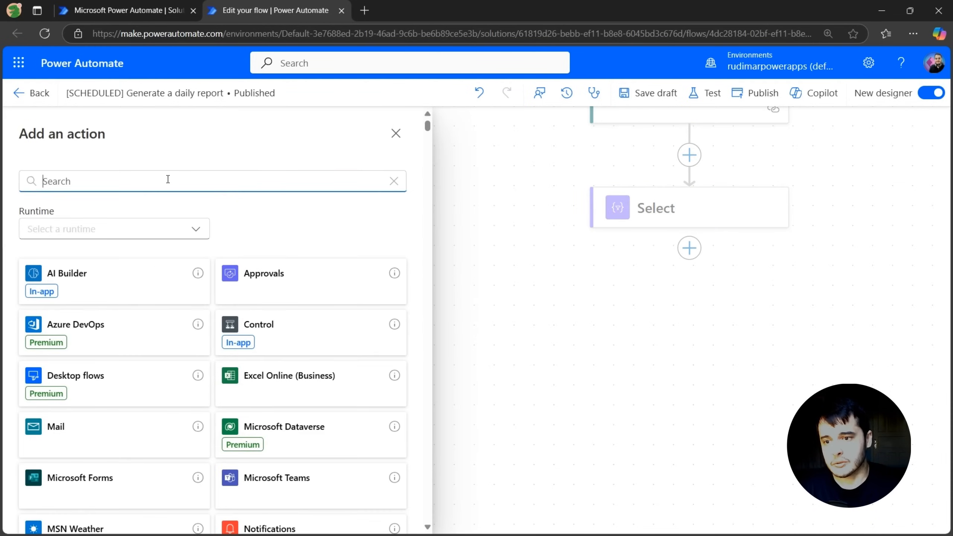
# Step: Add a Create HTML table data operation after the Select step
pyautogui.write('html')
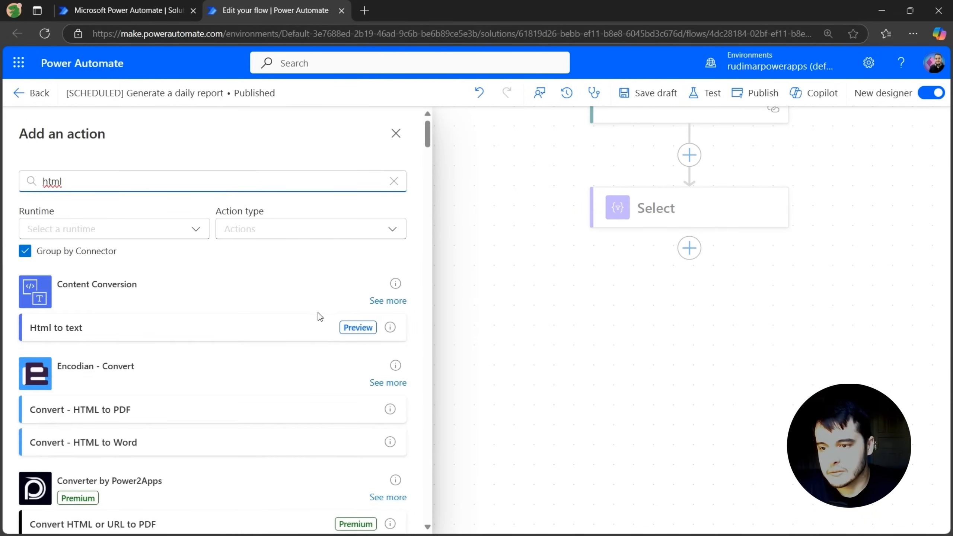
pyautogui.scroll(-3)
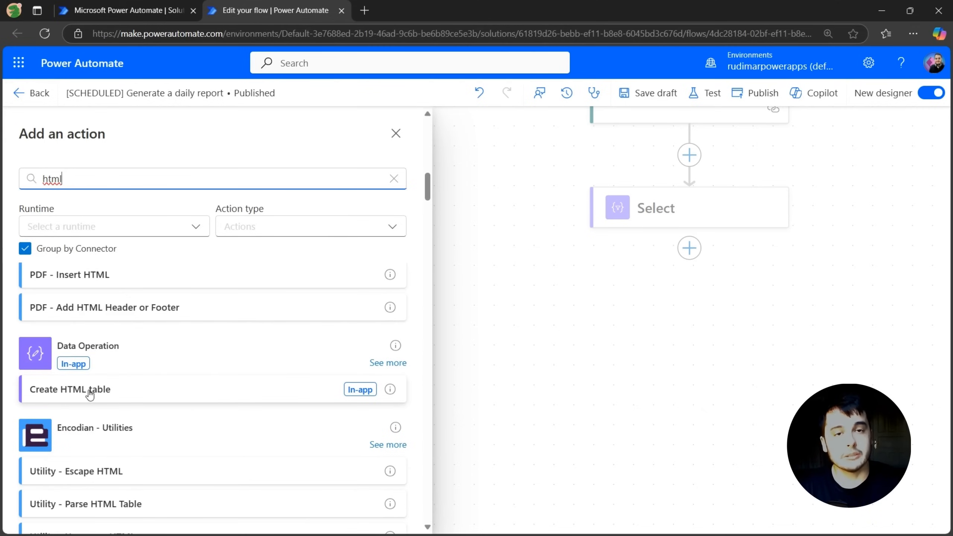
pyautogui.click(69, 388)
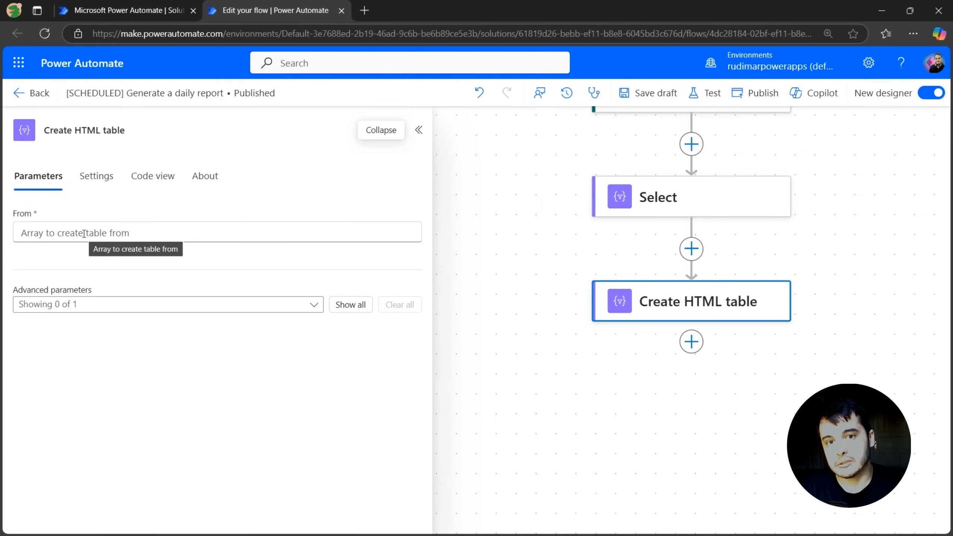
# Step: Set Create HTML table's From to the Select Output with automatic columns
pyautogui.click(217, 232)
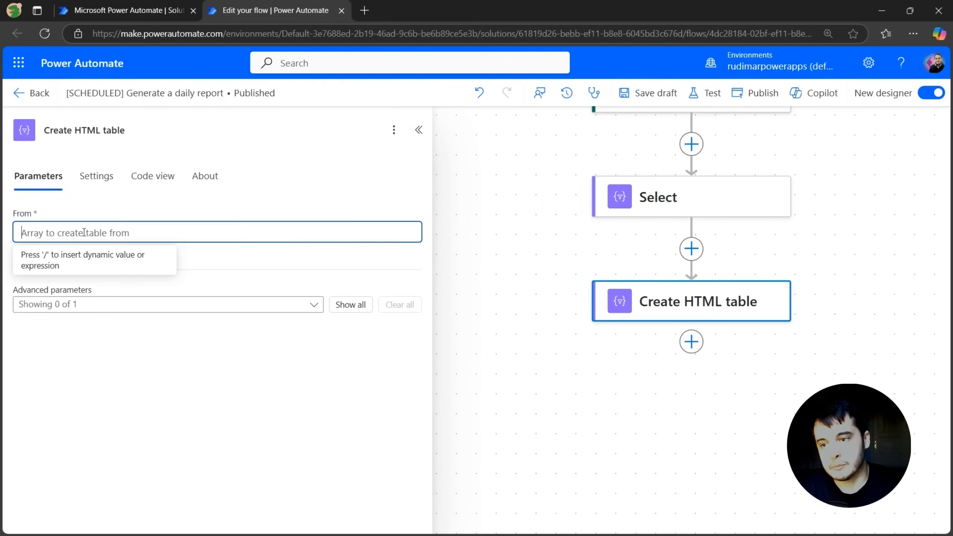
pyautogui.click(217, 232)
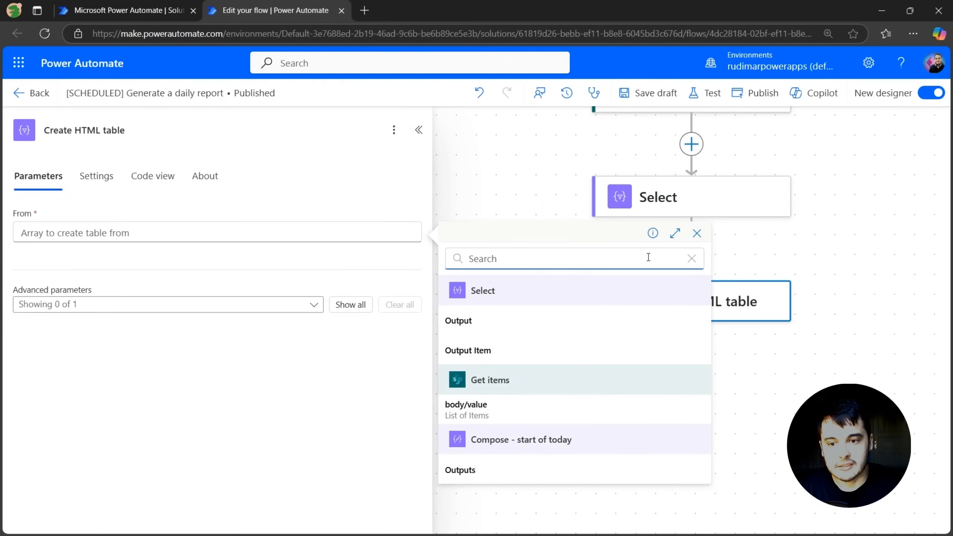
pyautogui.moveTo(660, 203)
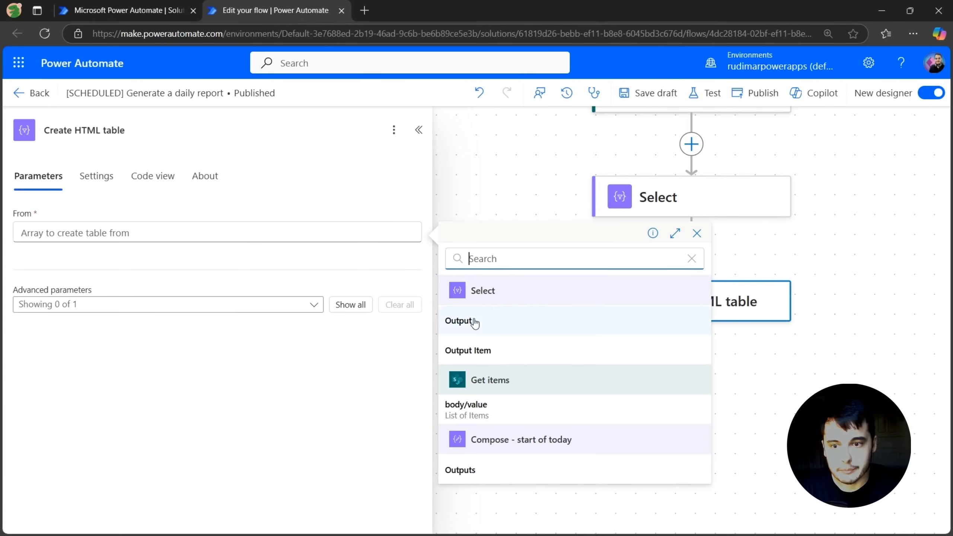
pyautogui.click(458, 321)
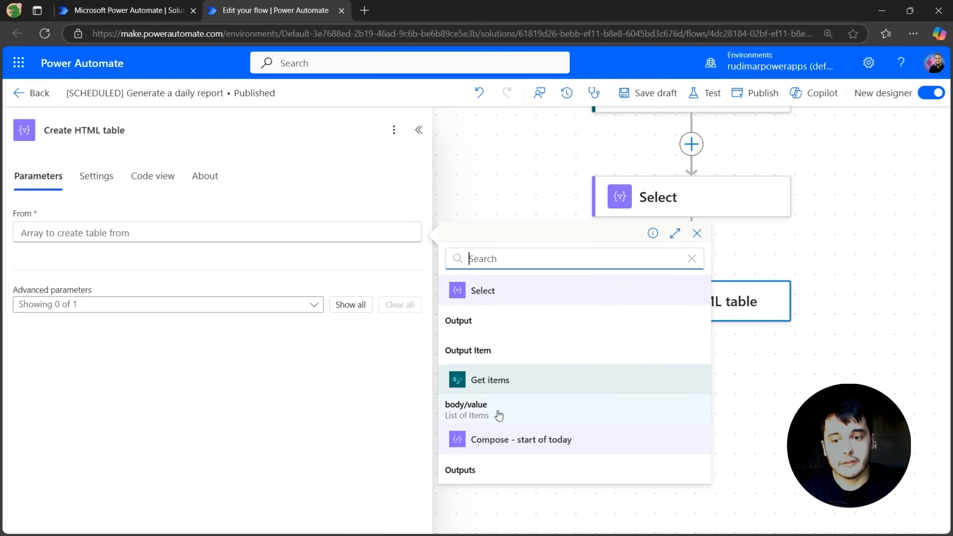
pyautogui.click(465, 409)
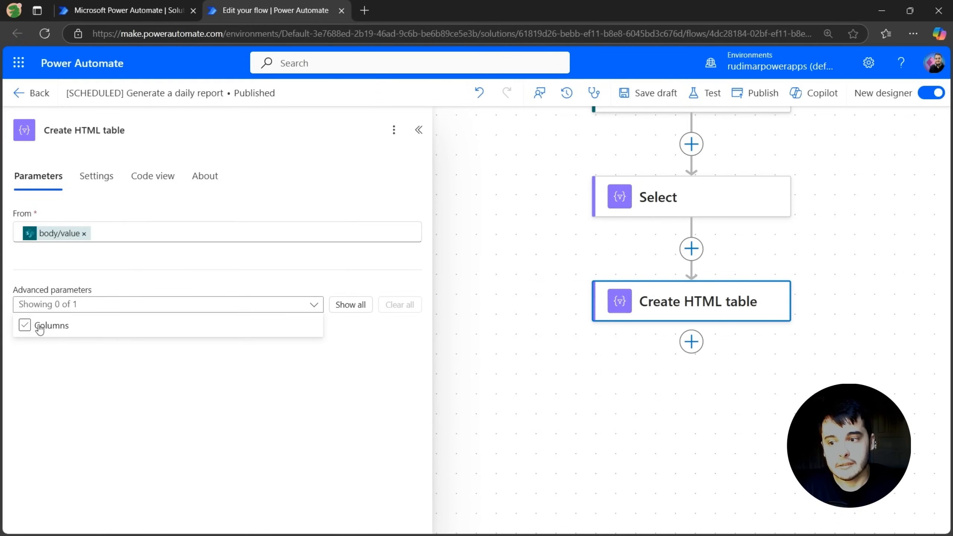
pyautogui.click(25, 325)
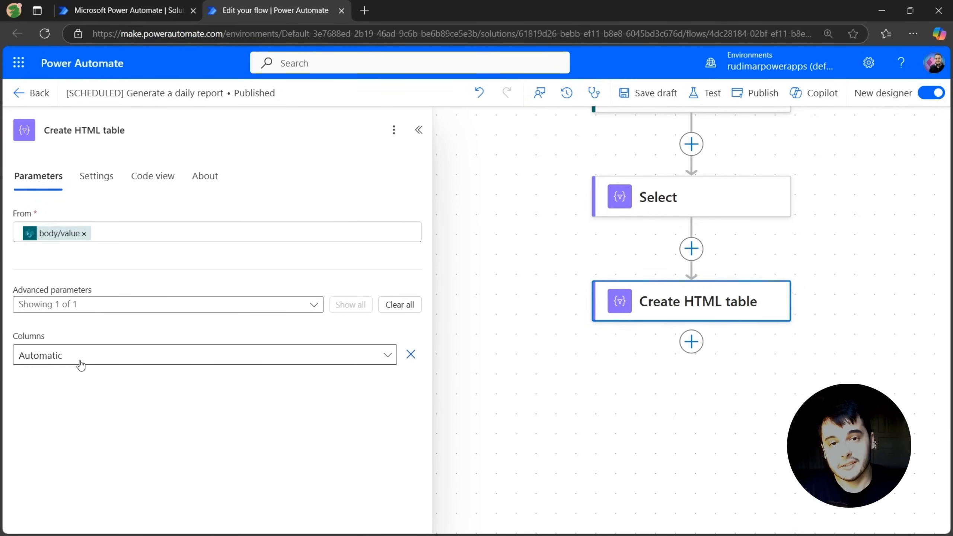
pyautogui.click(204, 355)
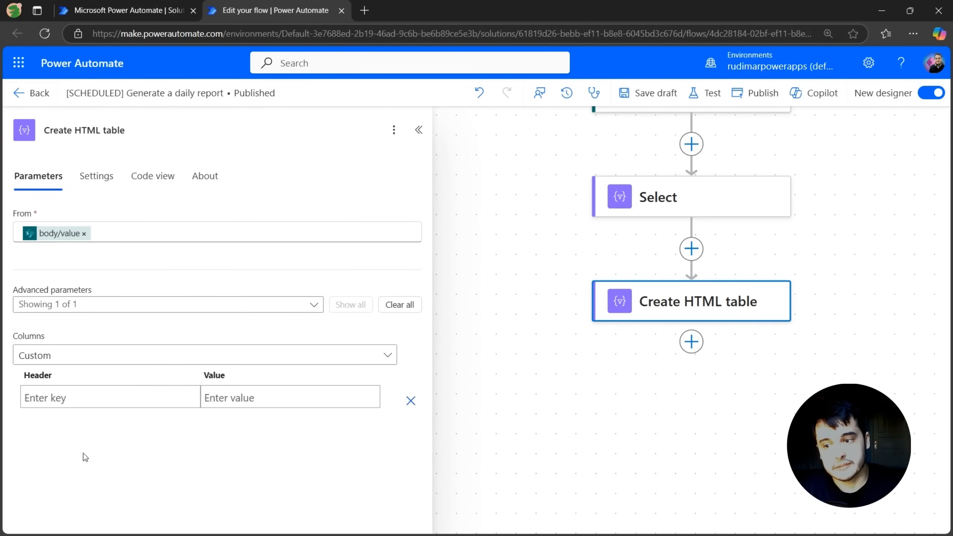
pyautogui.click(109, 396)
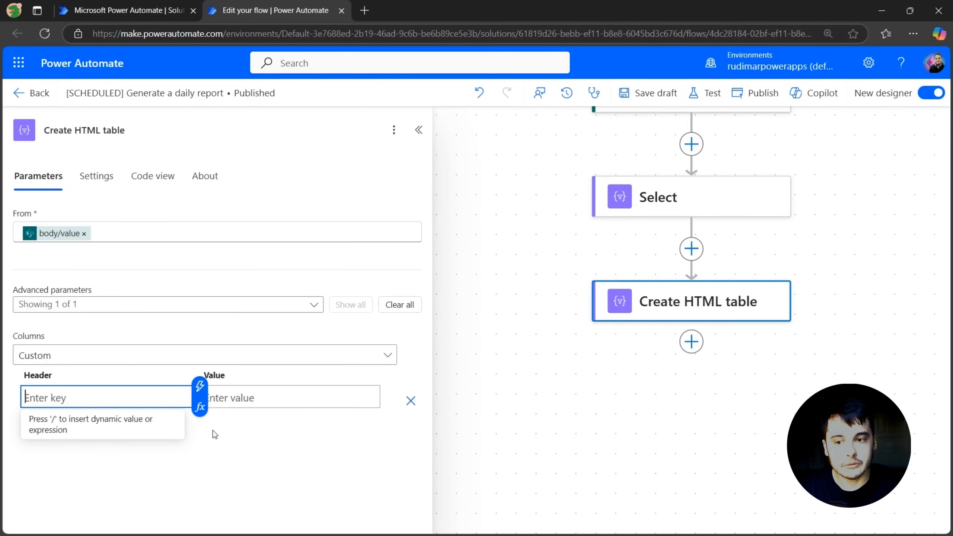
pyautogui.click(290, 397)
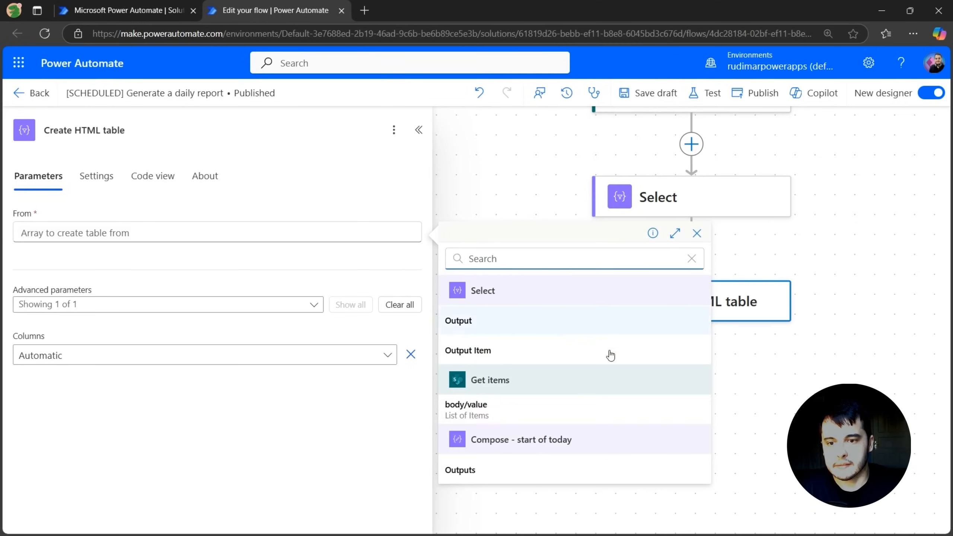
pyautogui.click(481, 320)
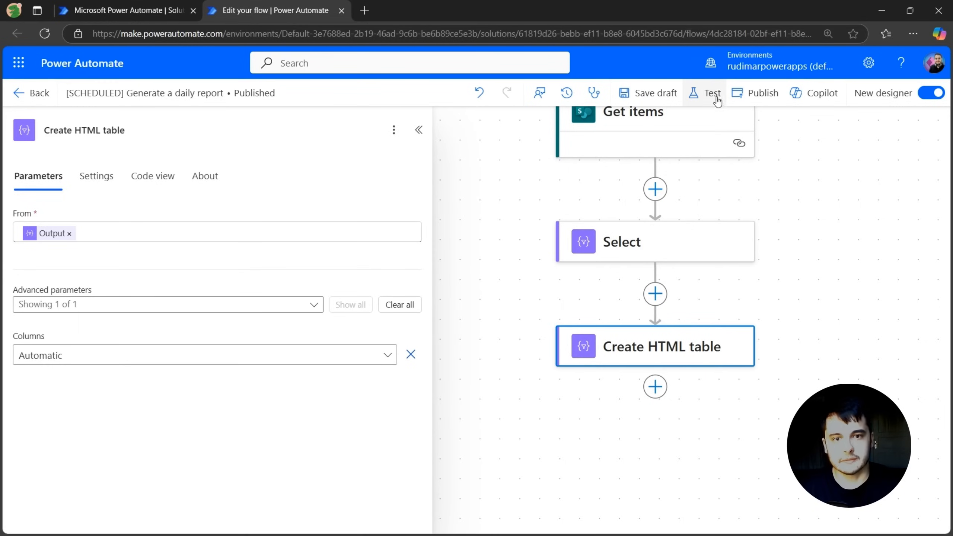
# Step: Publish the flow and start a test run, dismissing the run started confirmation
pyautogui.click(711, 93)
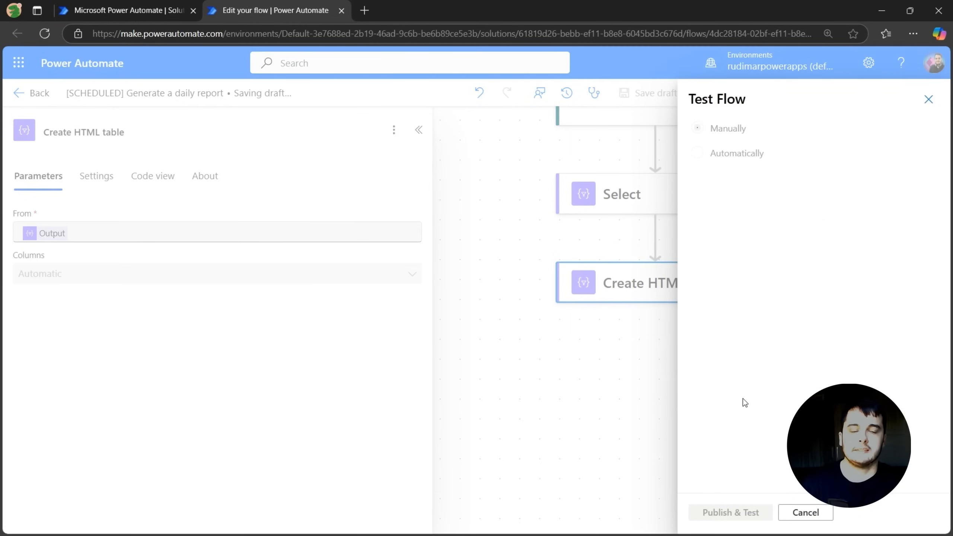
pyautogui.click(729, 512)
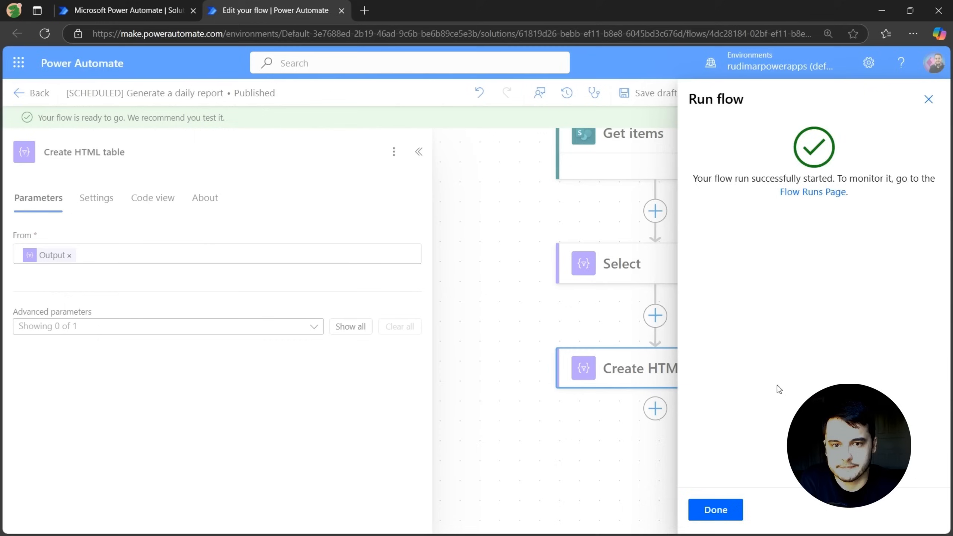
pyautogui.click(714, 509)
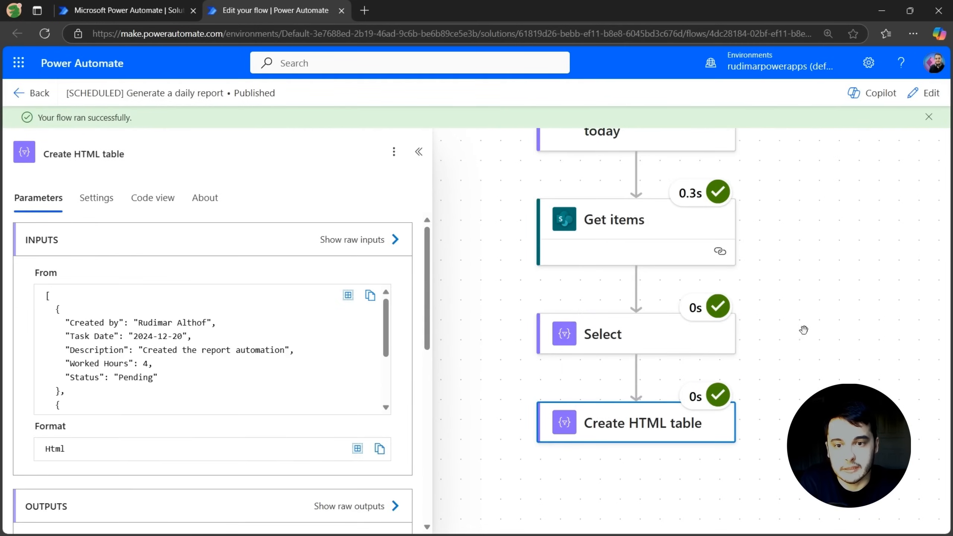
# Step: Review the run's Get items output and the raw Select output with renamed fields
pyautogui.click(613, 220)
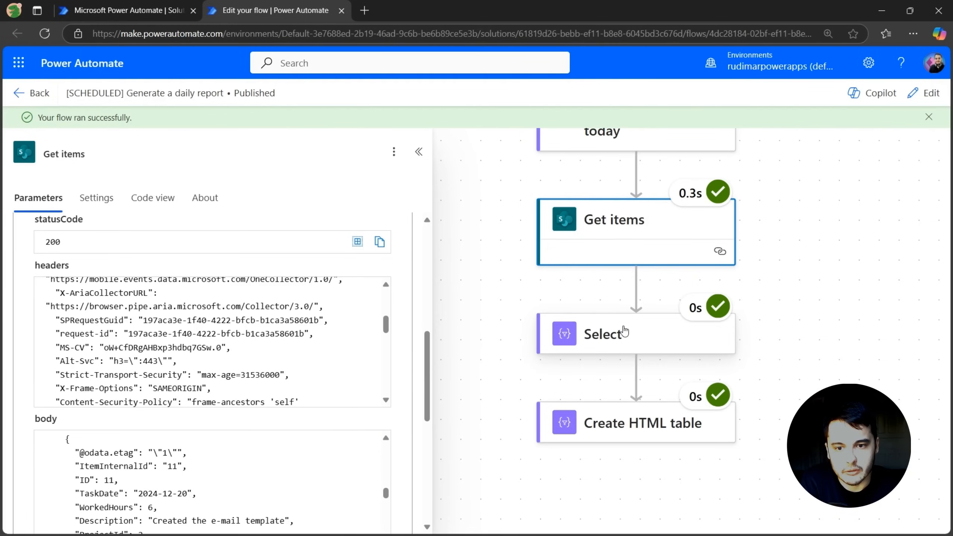
pyautogui.click(635, 333)
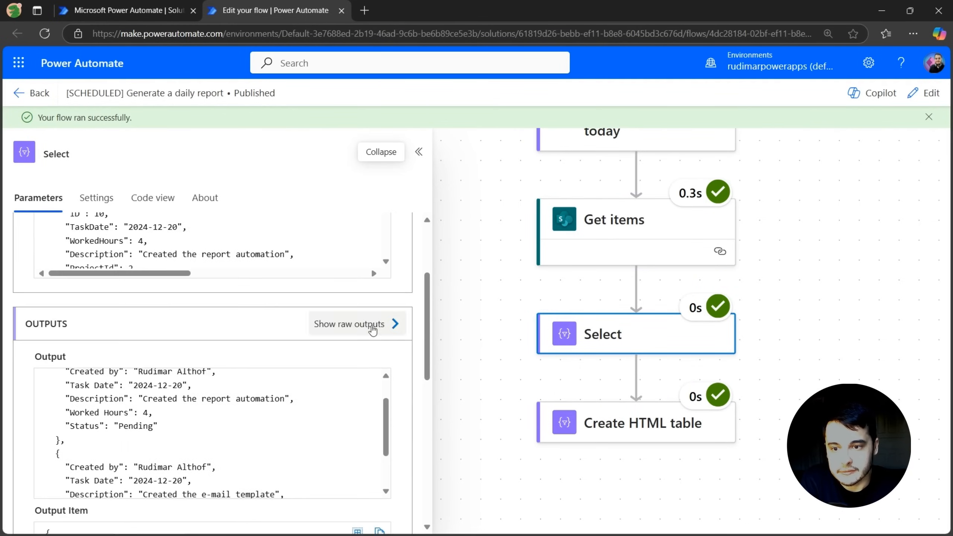
pyautogui.click(348, 323)
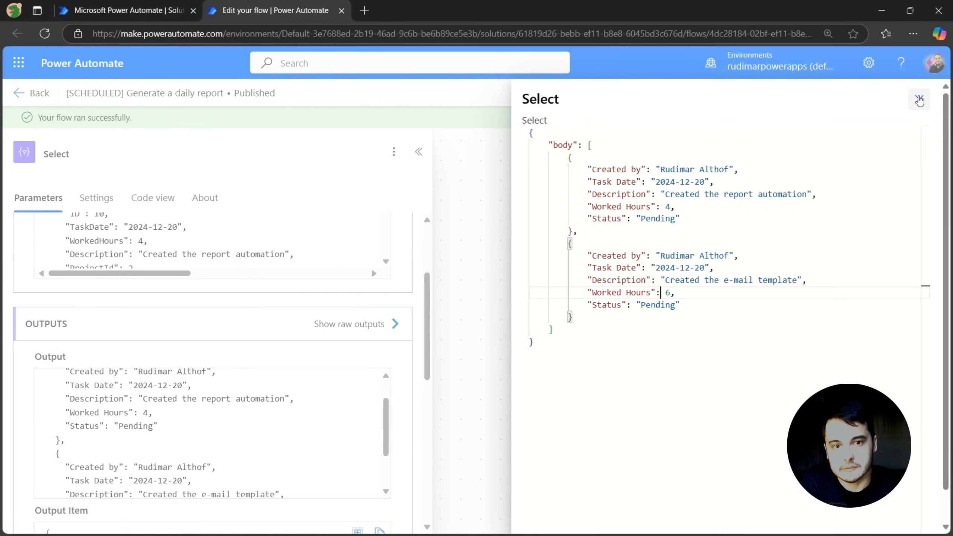
pyautogui.click(635, 422)
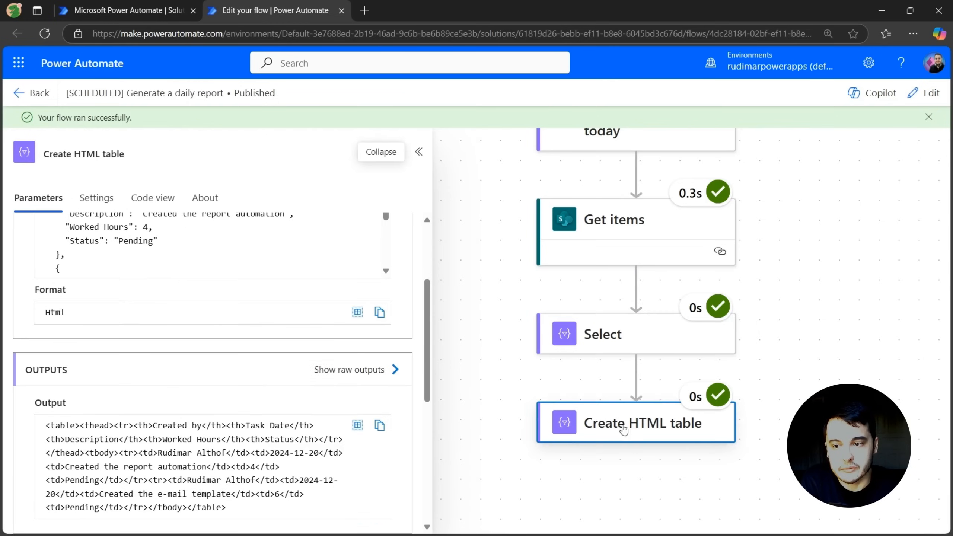
# Step: Review the Create HTML table run output, then close the raw view
pyautogui.click(635, 422)
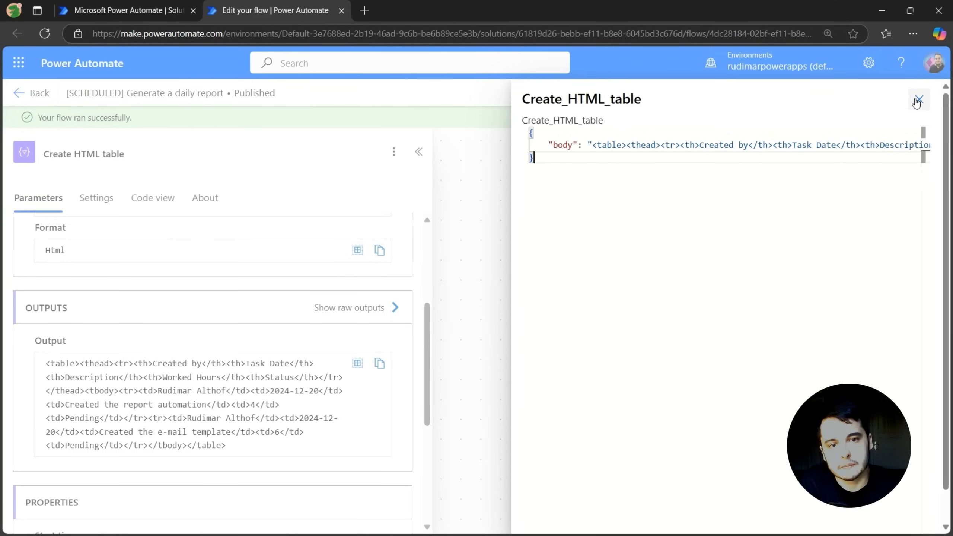
pyautogui.click(918, 99)
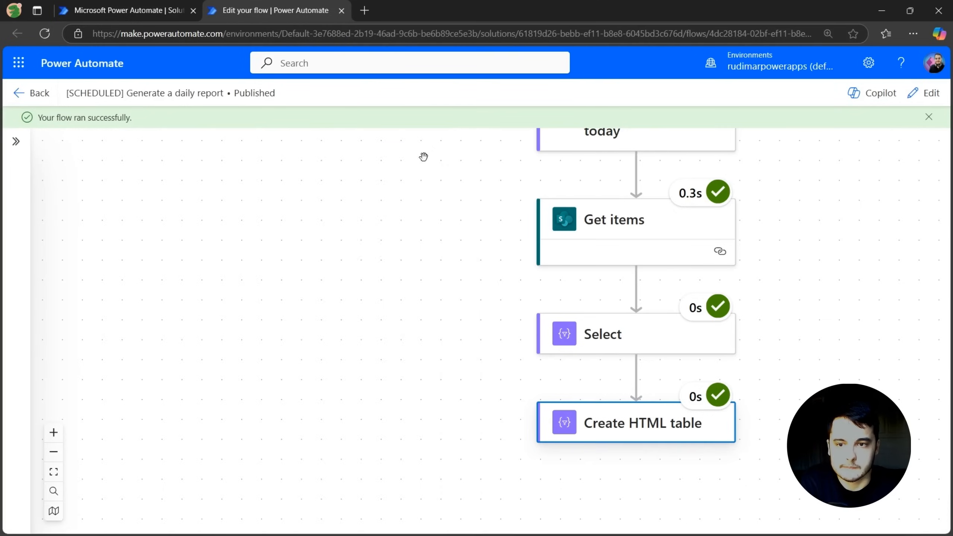
# Step: Add a Send an email (V2) step with recipient rudi and subject Today's tasks
pyautogui.click(927, 93)
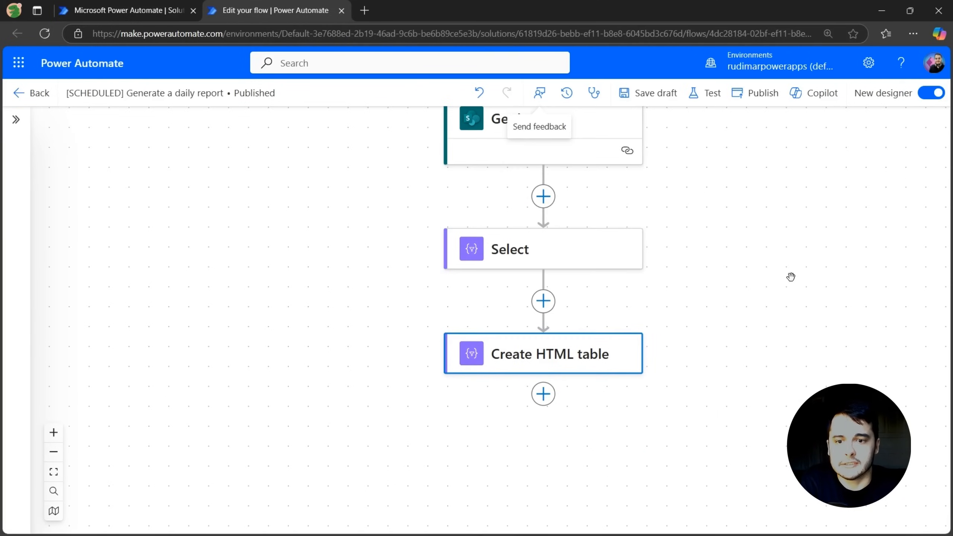
pyautogui.moveTo(556, 389)
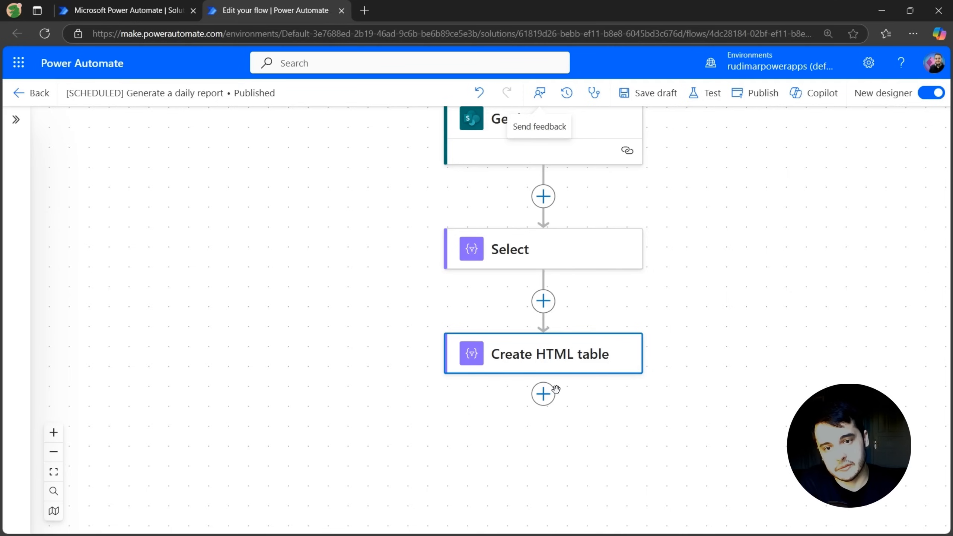
pyautogui.write('send email')
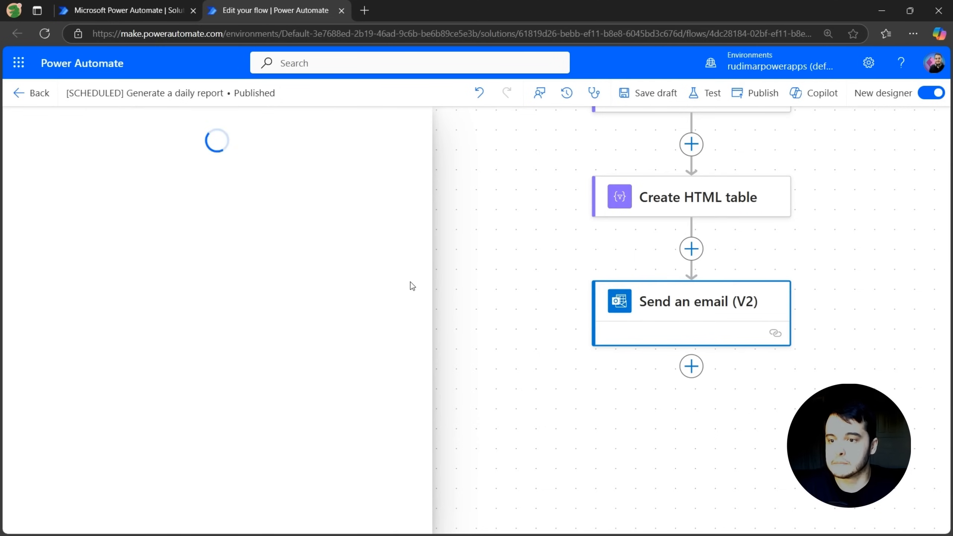
pyautogui.write('rudi')
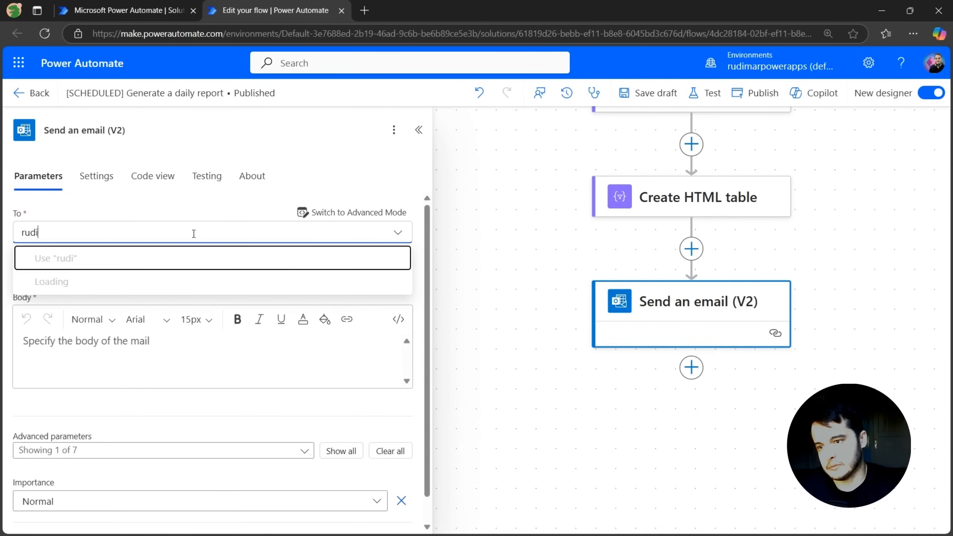
pyautogui.write('Tody')
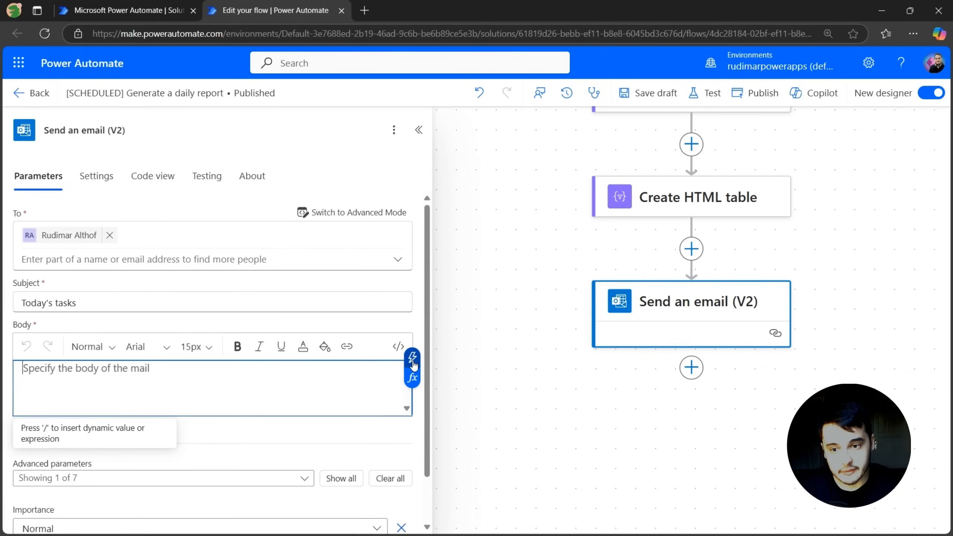
# Step: Put the Create HTML table Output in the email body via dynamic content
pyautogui.click(412, 357)
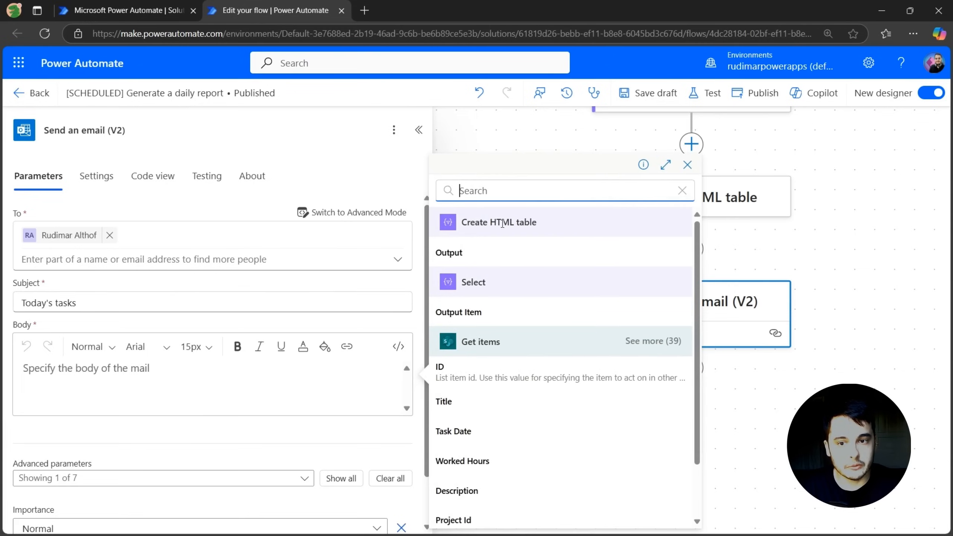
pyautogui.click(473, 282)
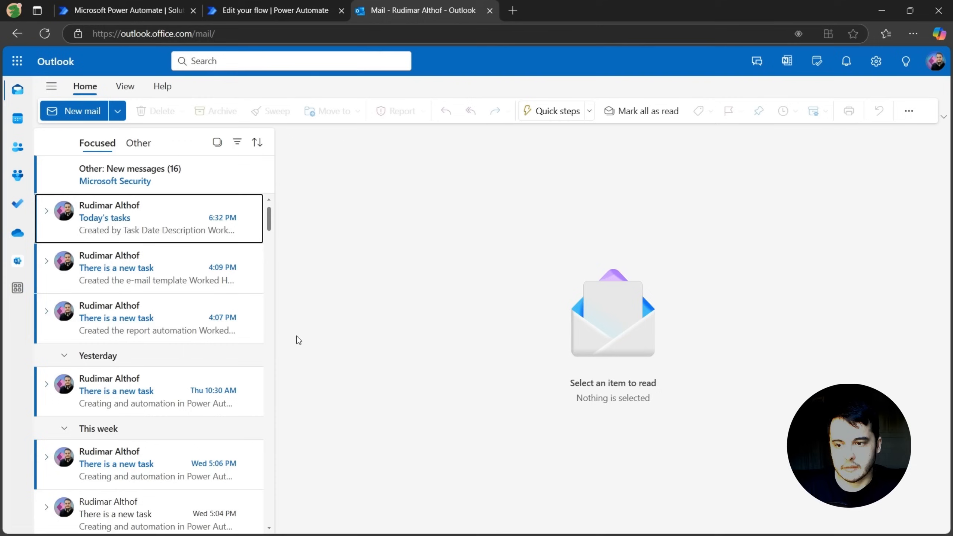
# Step: View the Today's tasks email with its task table in Outlook, then return to the flow's run results
pyautogui.click(161, 330)
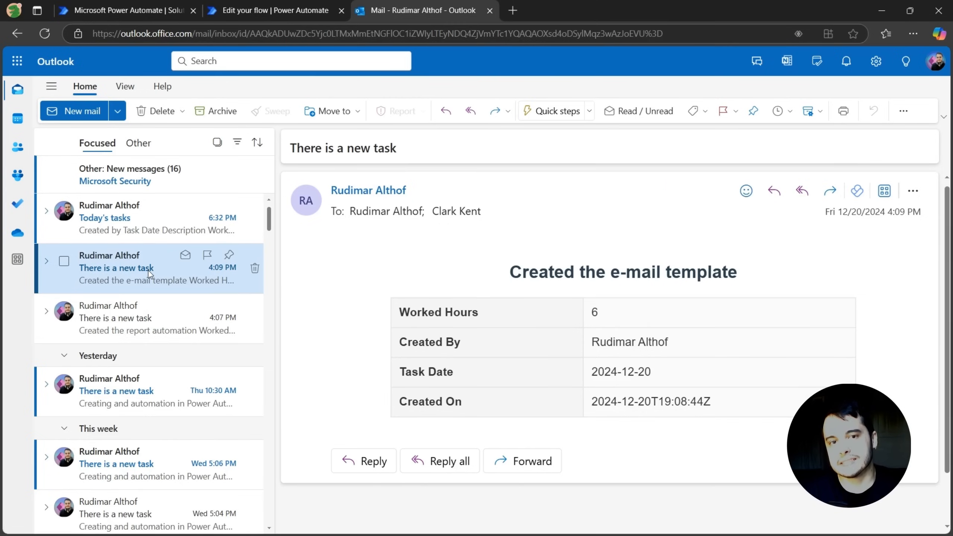
pyautogui.moveTo(121, 227)
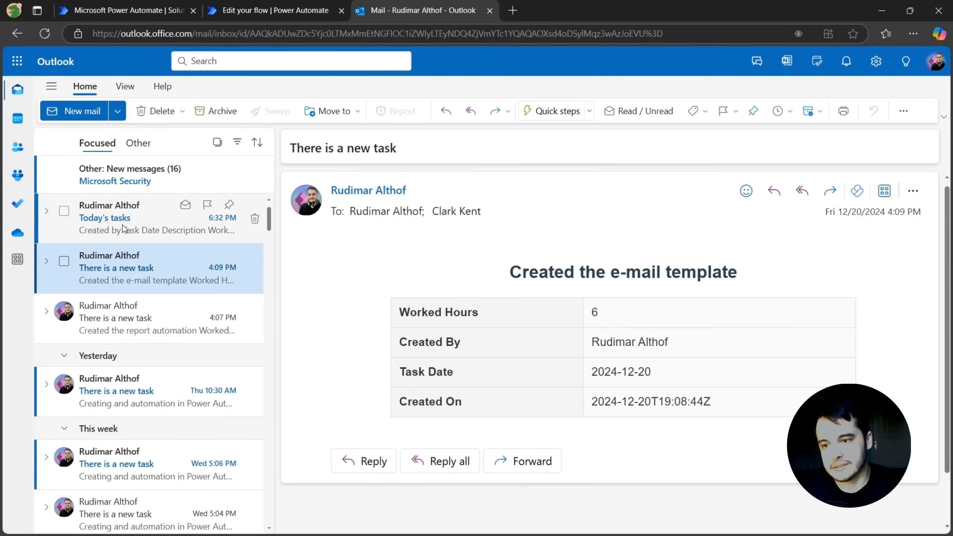
pyautogui.click(122, 217)
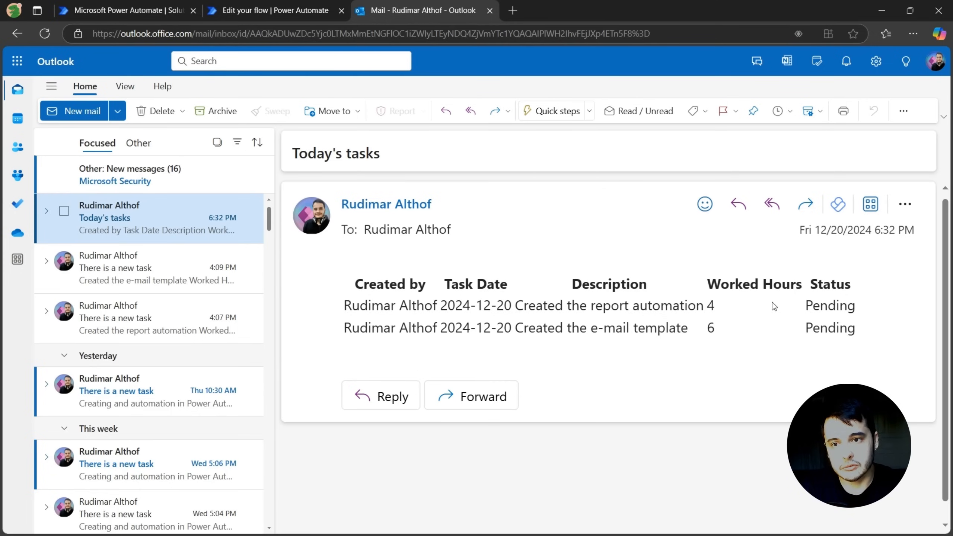
pyautogui.click(270, 11)
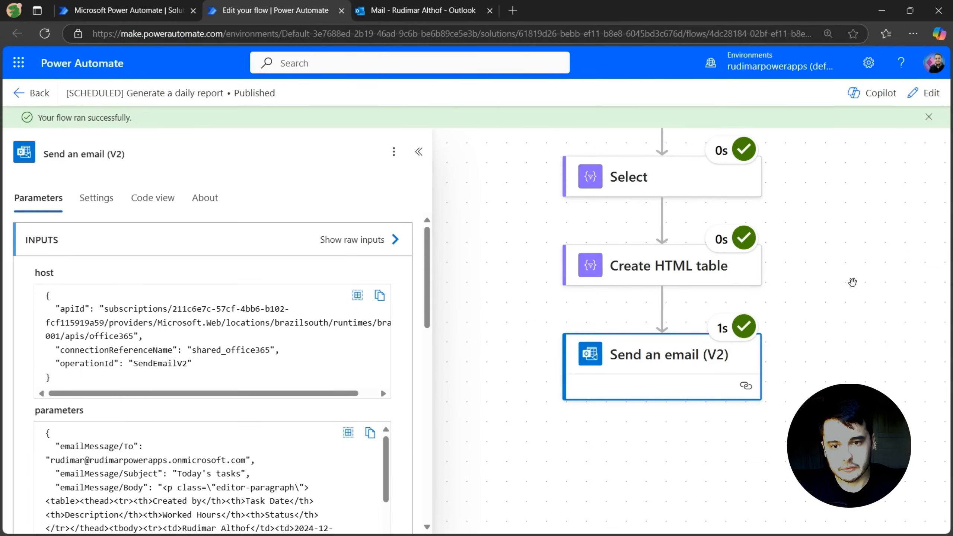